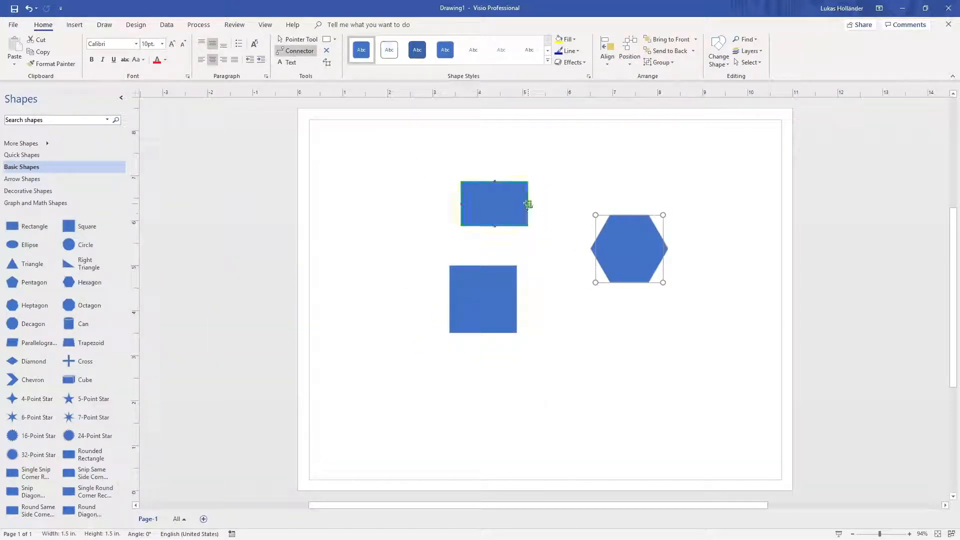
Connect the upper rectangle to the hexagon and to the square below with connectors
left_click_drag(528, 204, 590, 248)
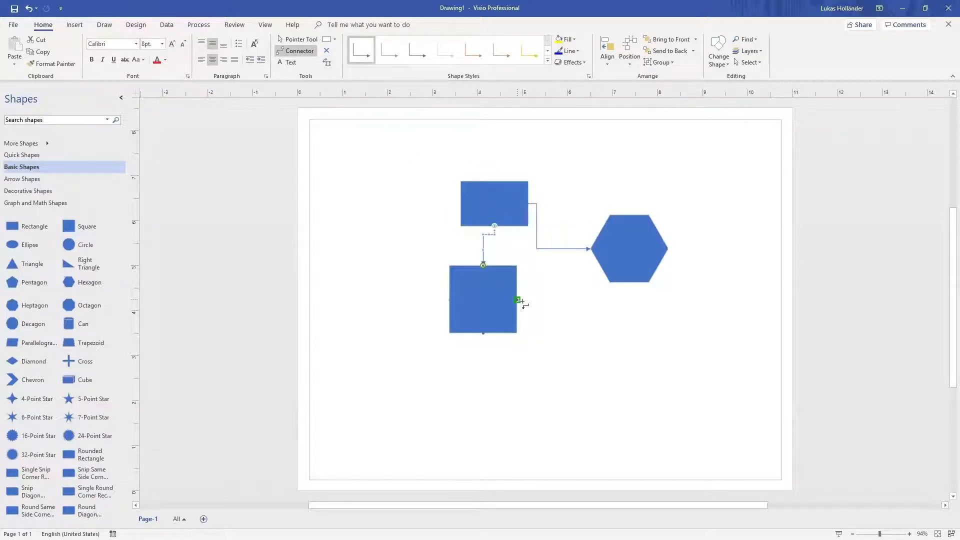
left_click_drag(519, 300, 609, 281)
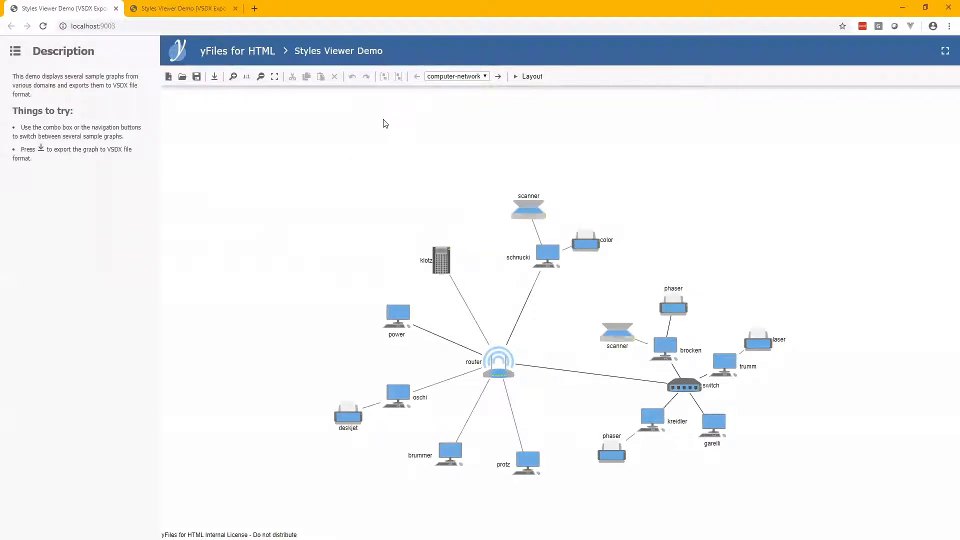
mouse_move(357, 120)
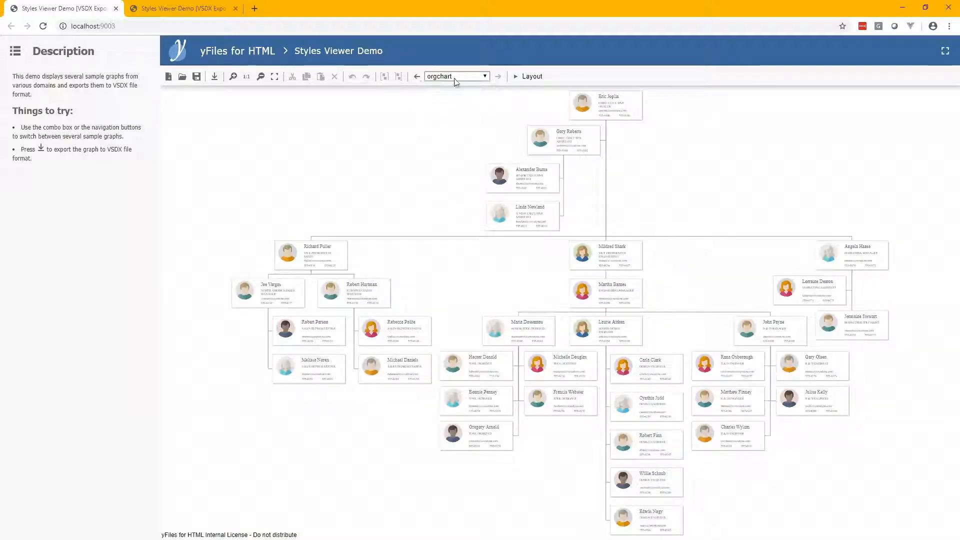
Export the computer-network sample graph to VSDX and keep the downloaded file
left_click(484, 76)
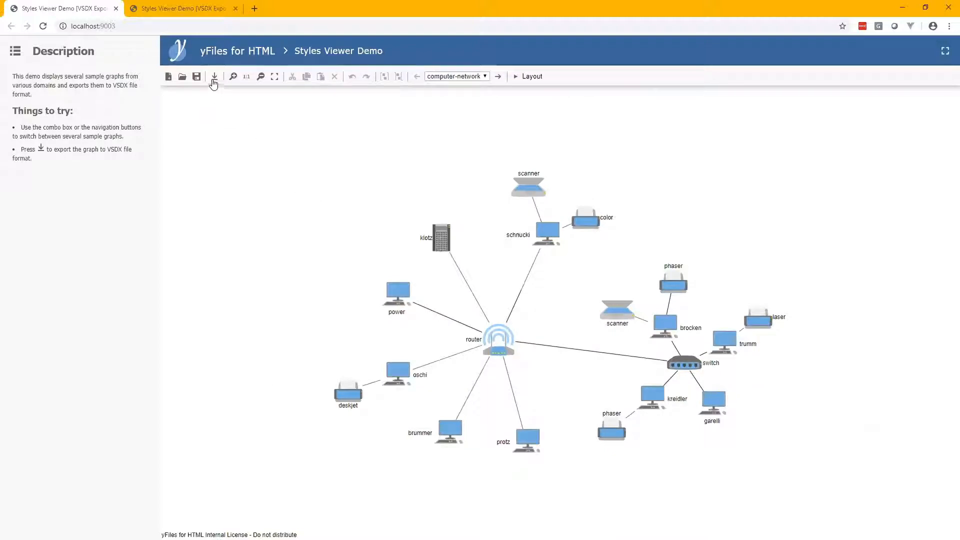
left_click(214, 77)
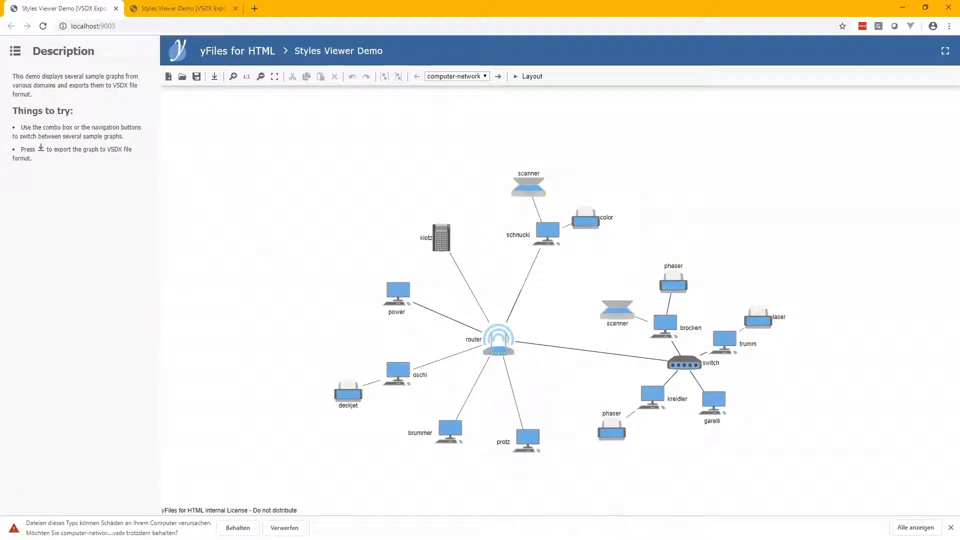
left_click(237, 527)
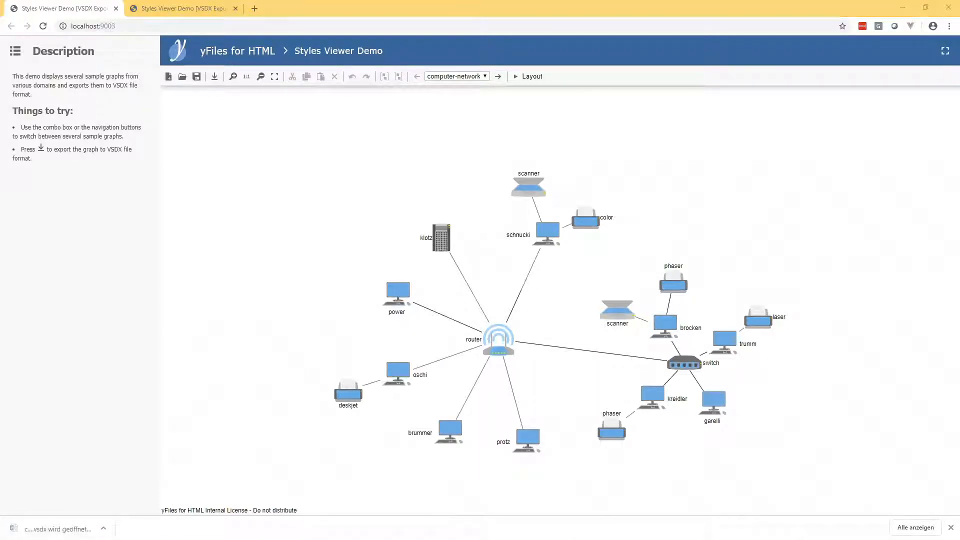
Open the exported VSDX diagram and add a copy of the power computer
left_click(55, 526)
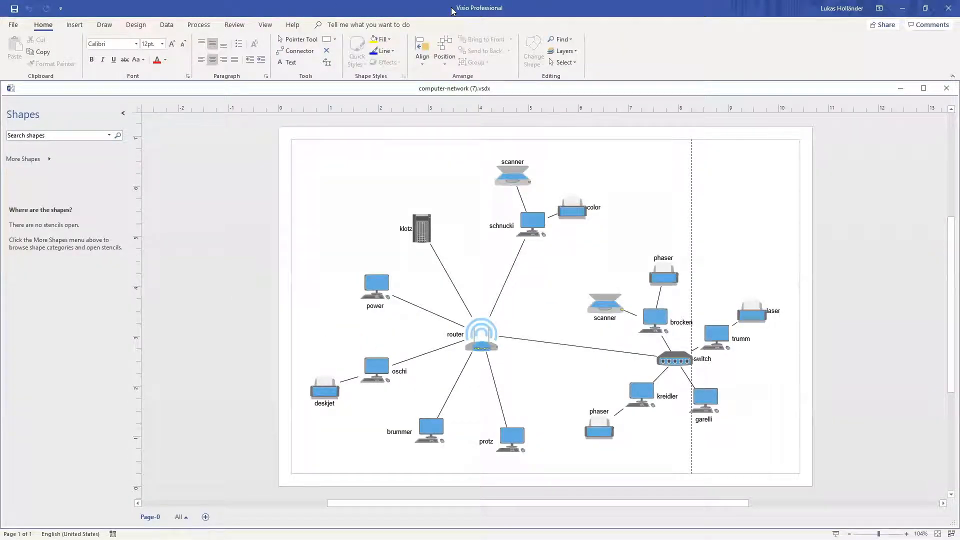
mouse_move(475, 285)
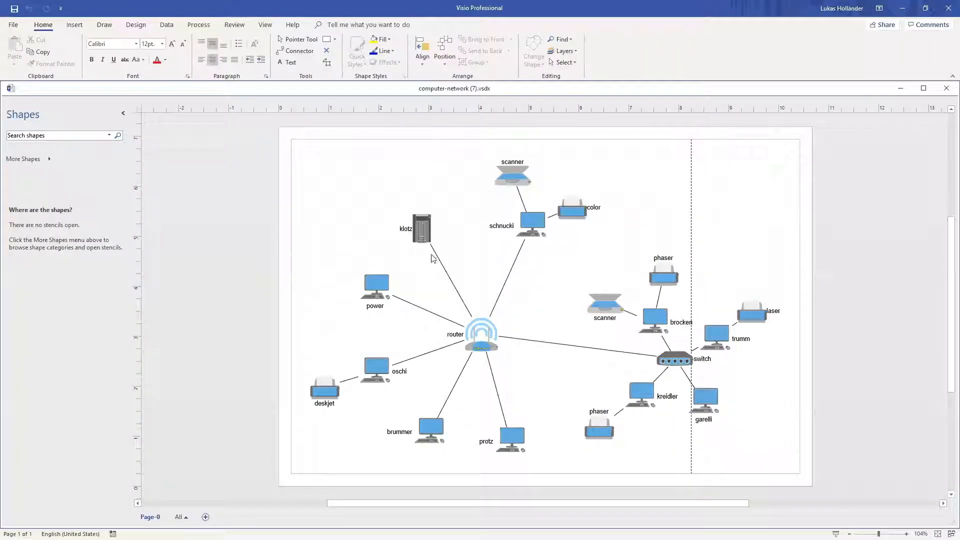
mouse_move(388, 244)
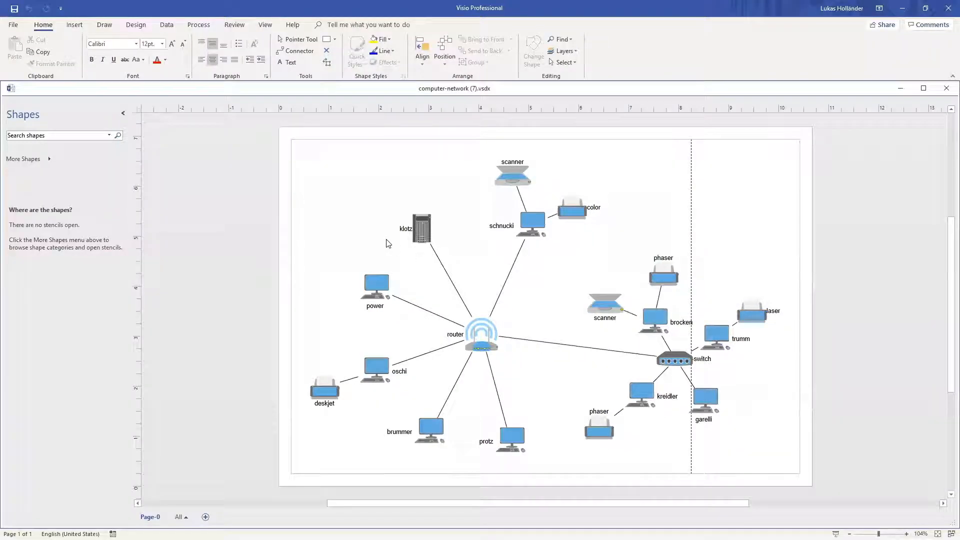
left_click(375, 286)
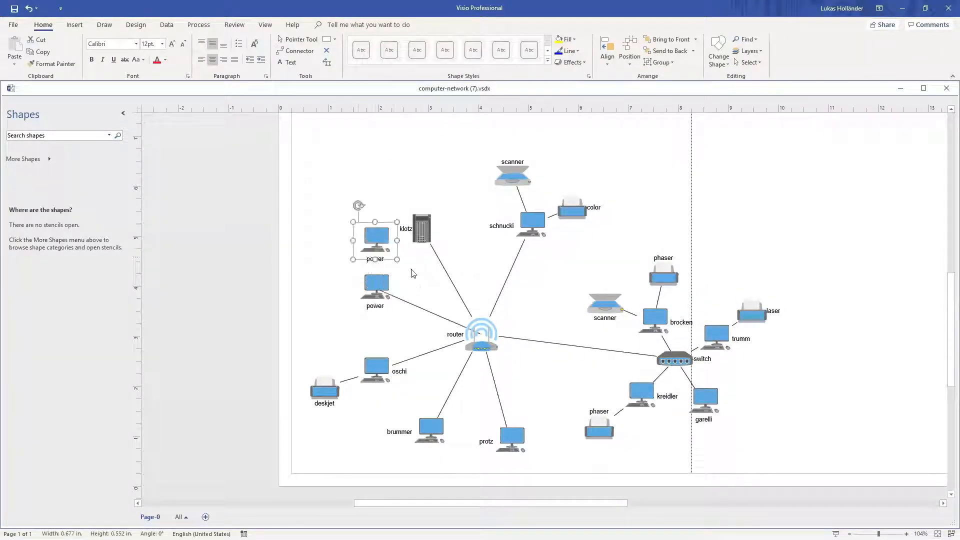
left_click(331, 158)
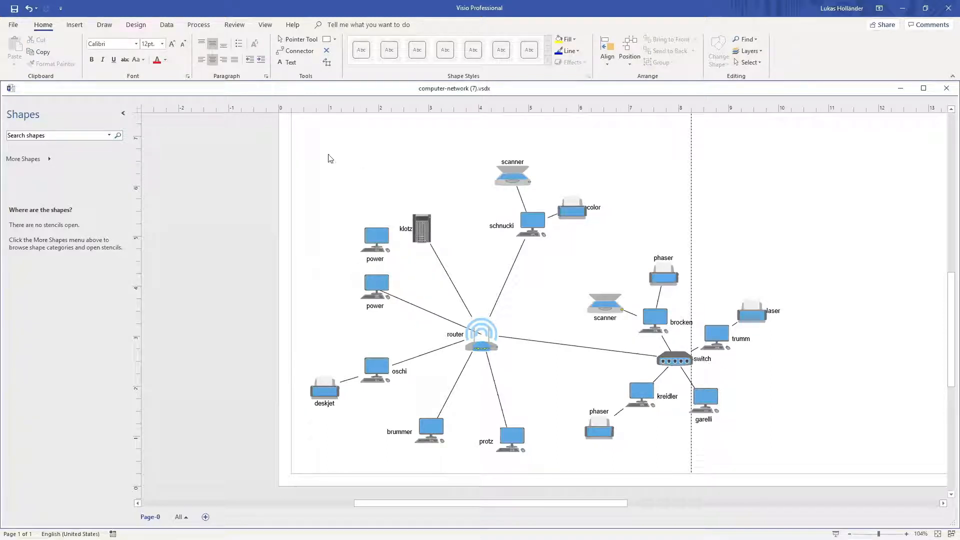
Reposition the power computer copies near klotz and close to the router
left_click(375, 286)
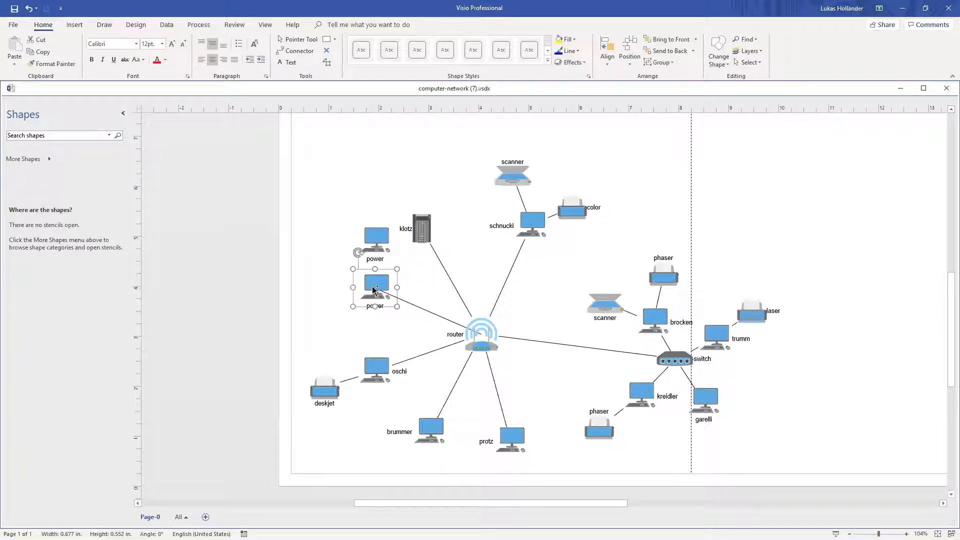
left_click_drag(375, 288, 342, 315)
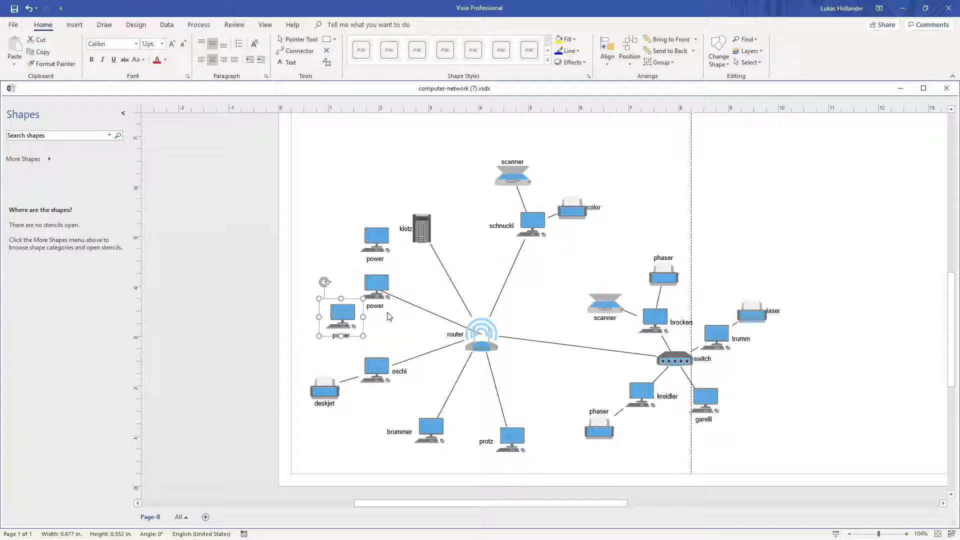
left_click_drag(342, 313, 423, 275)
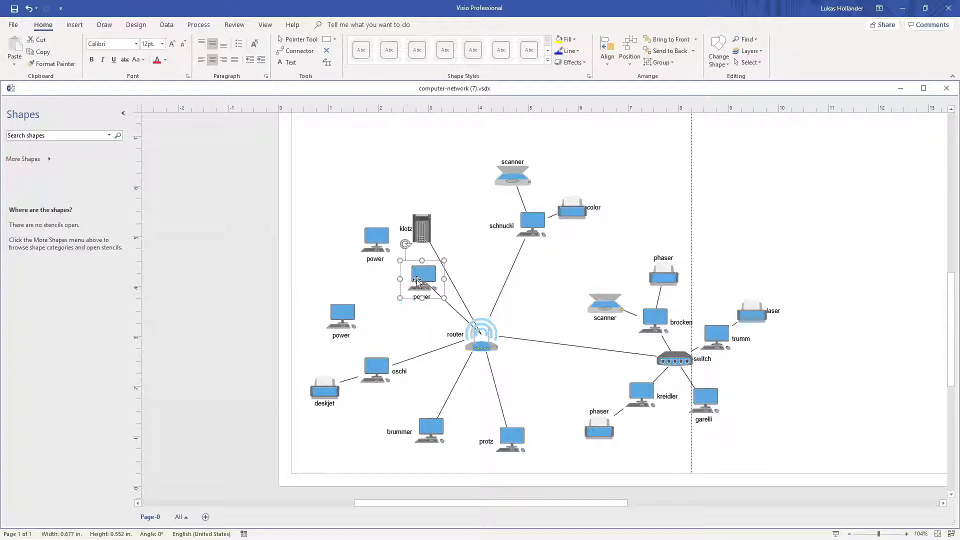
left_click_drag(423, 275, 403, 317)
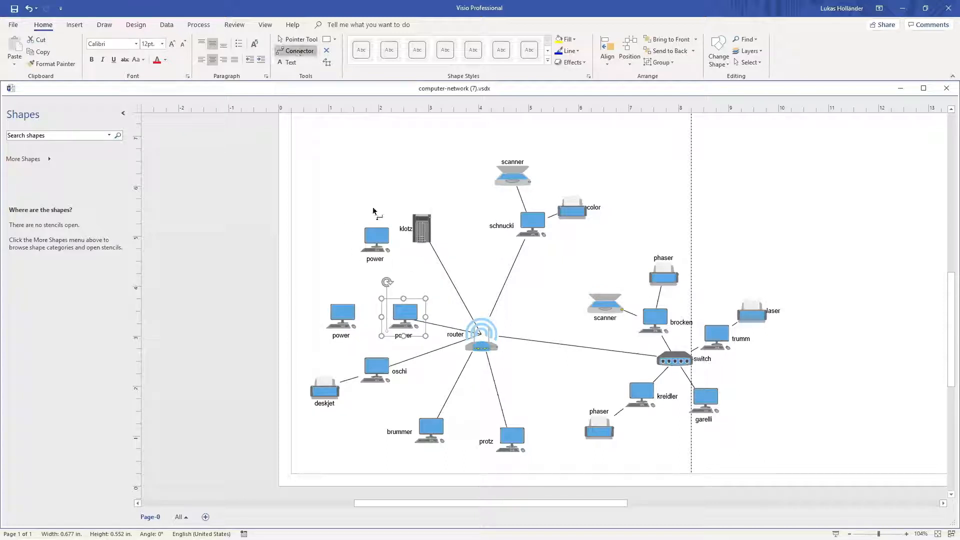
left_click(375, 237)
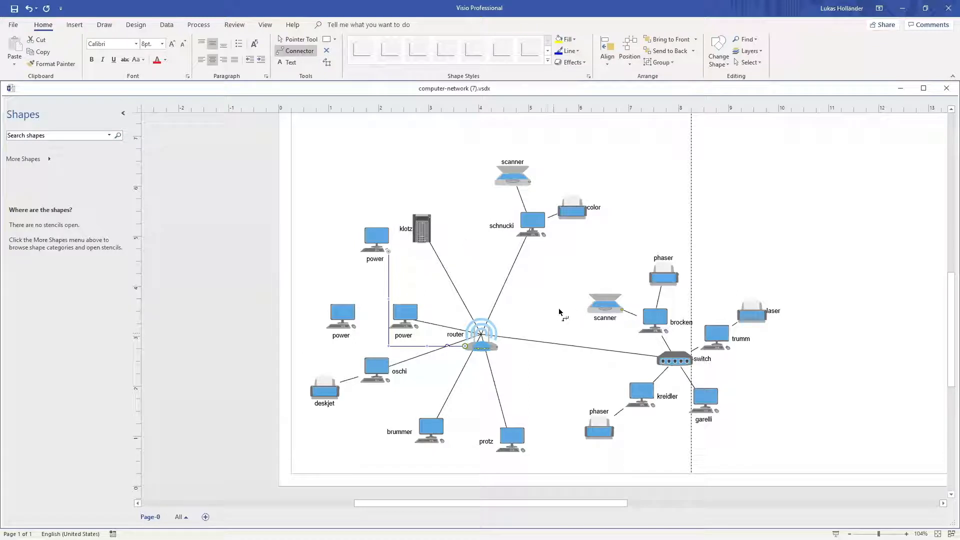
mouse_move(553, 306)
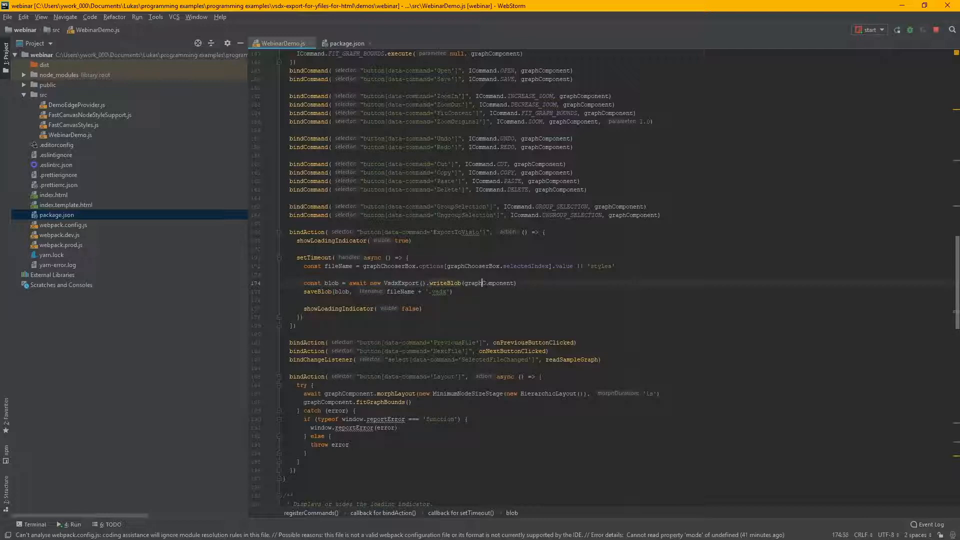
Inspect the Styles Viewer demo in the browser and close the sample graph list
double_click(489, 283)
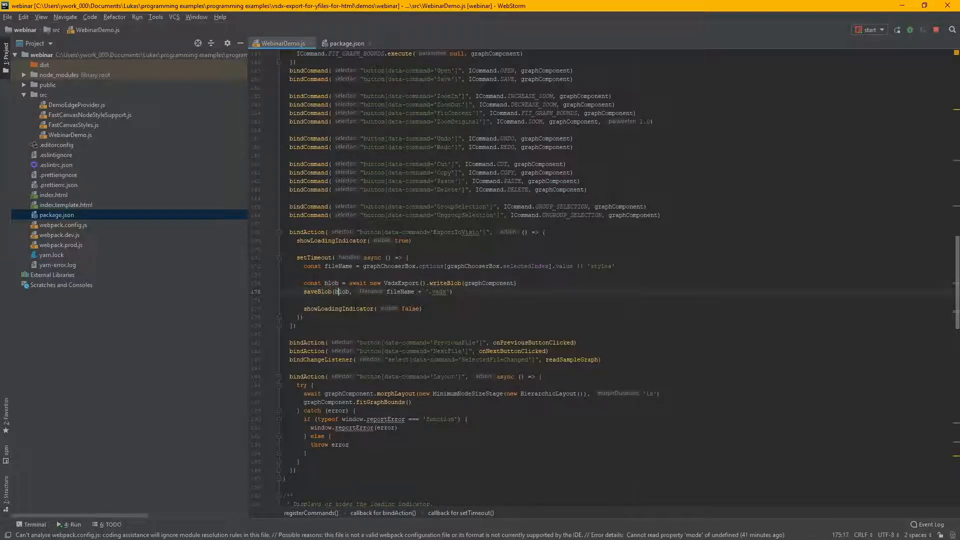
double_click(401, 292)
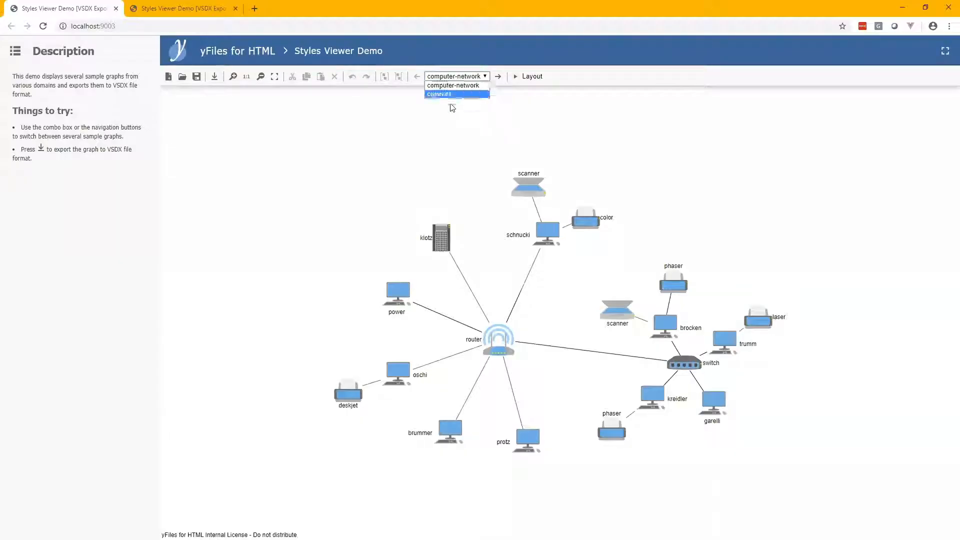
left_click(454, 85)
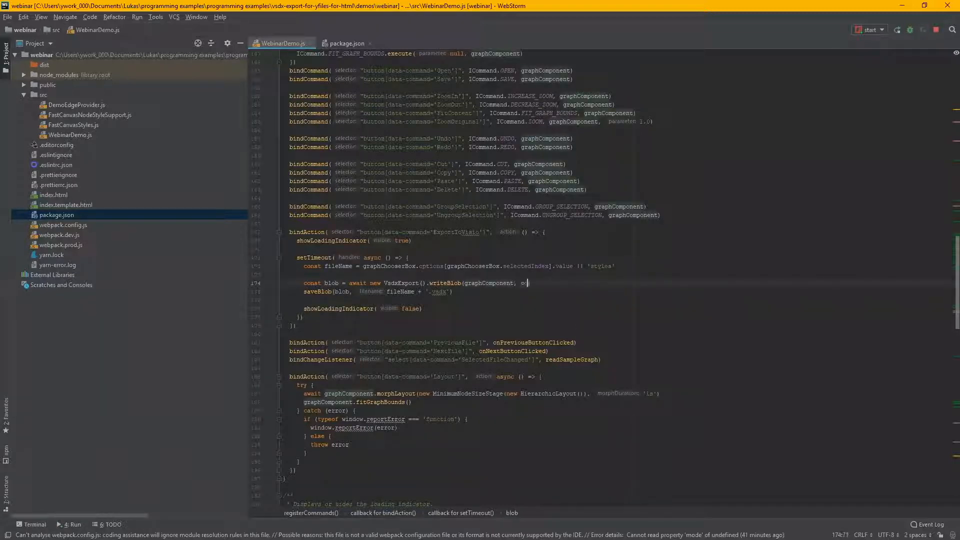
Define const config = VsdxExportConfiguration.createDefault(), pass it to writeBlob, and browse its properties
type("config")
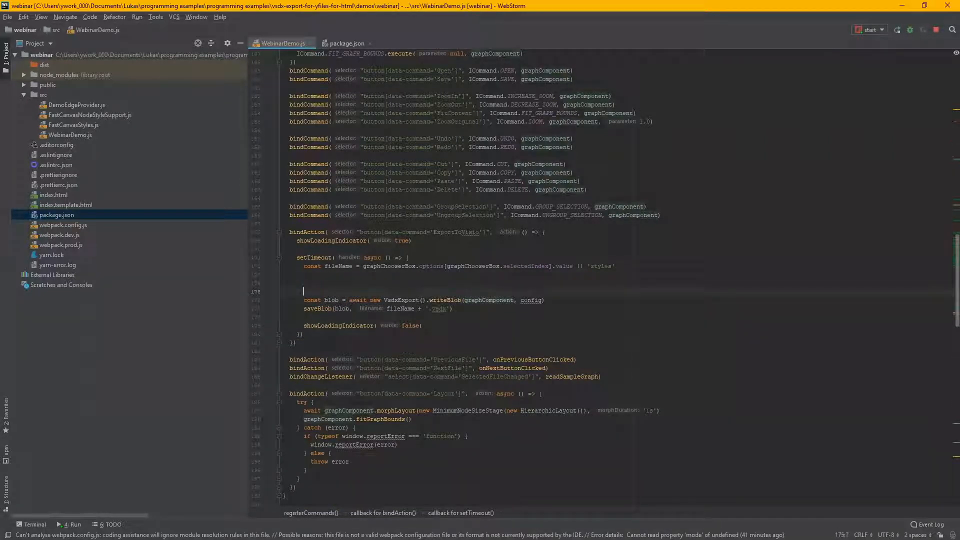
type("const")
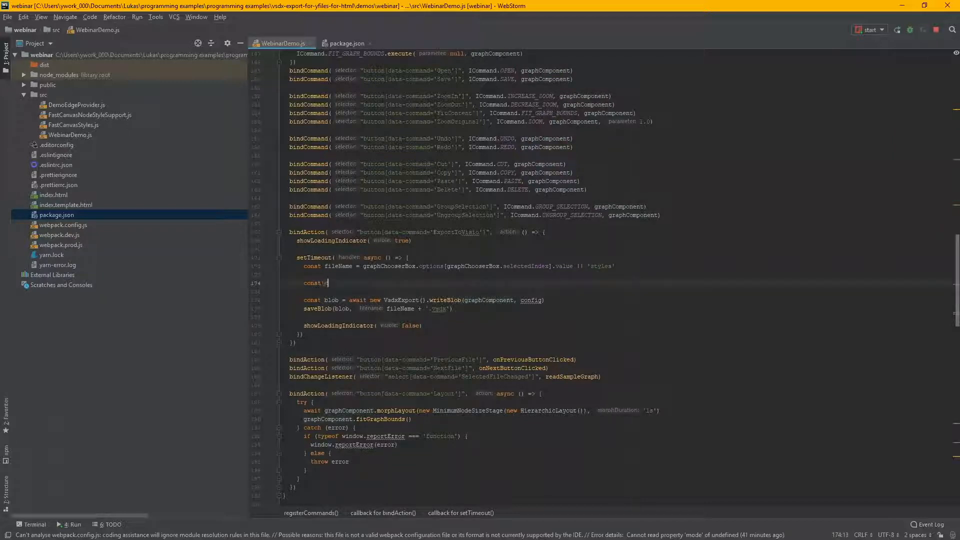
type("config =")
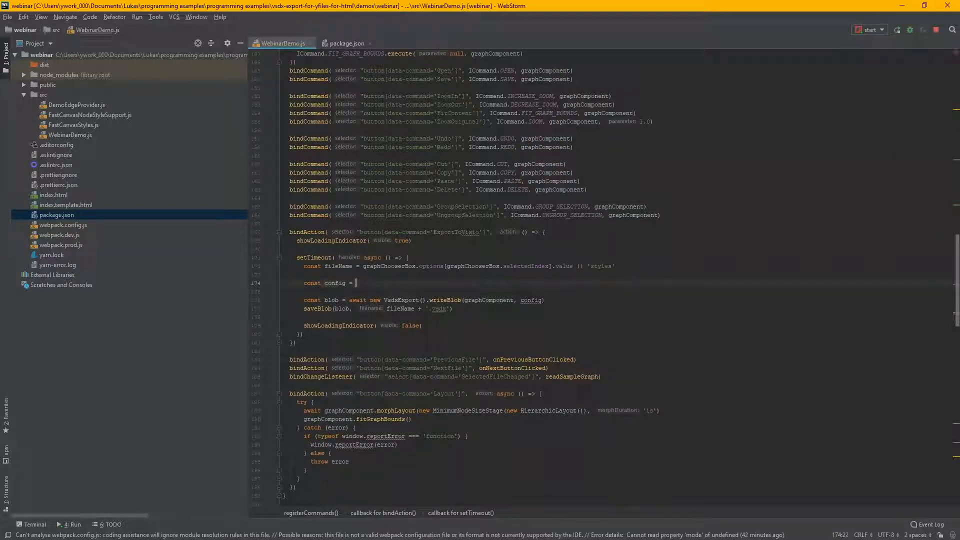
type("VsdxExportConfiguration.createDefault(")
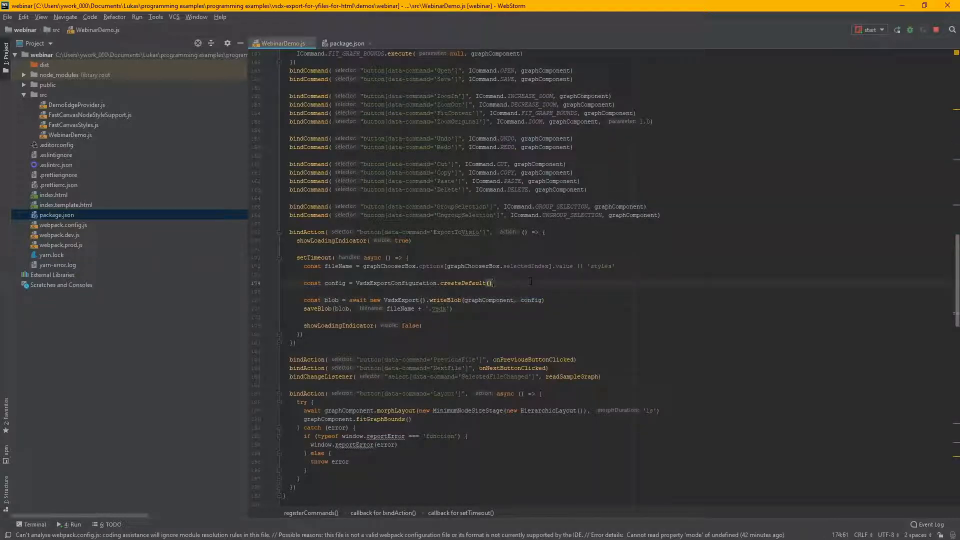
type("cons")
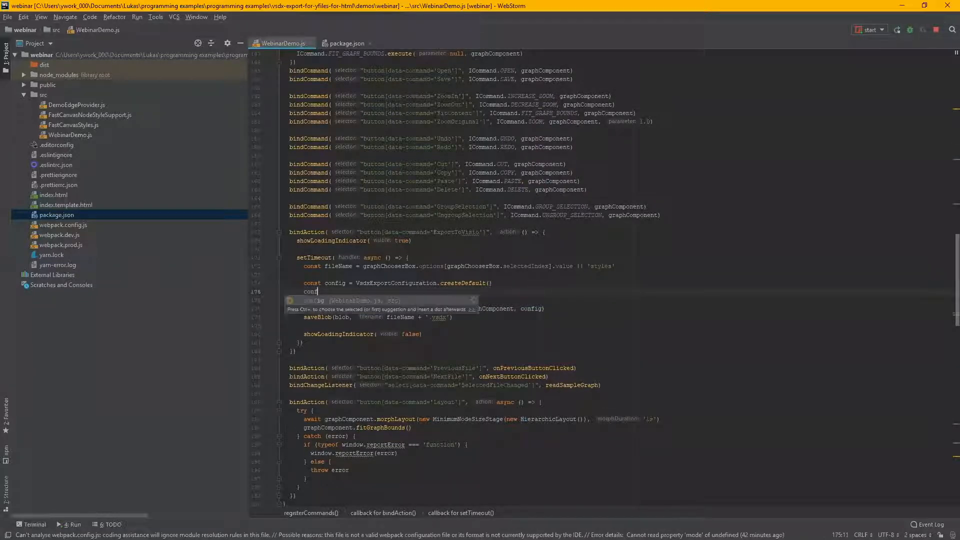
type(".")
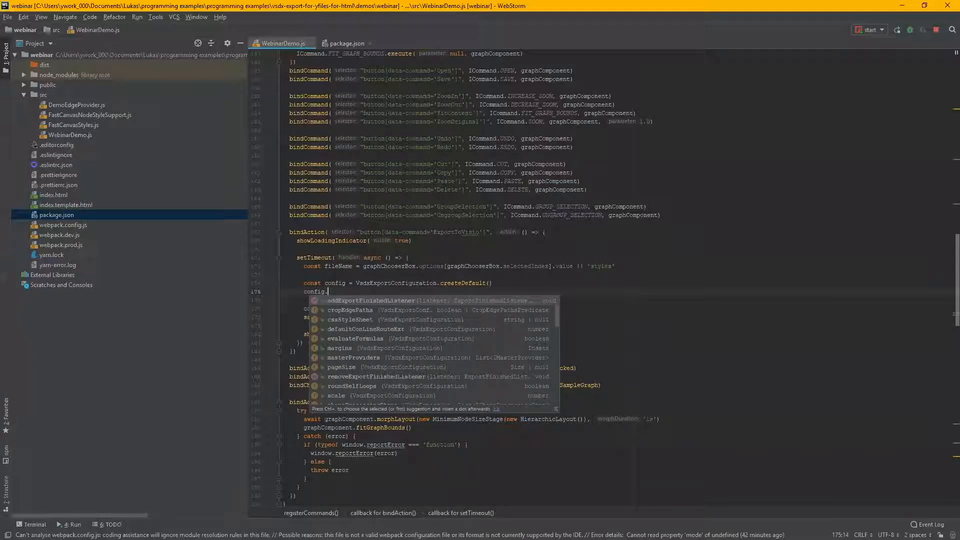
left_click(339, 348)
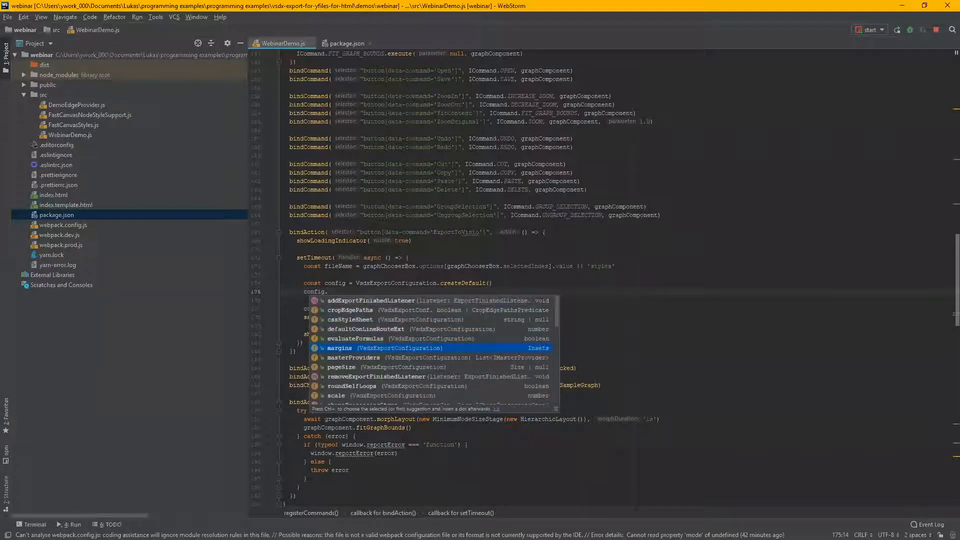
key("Down")
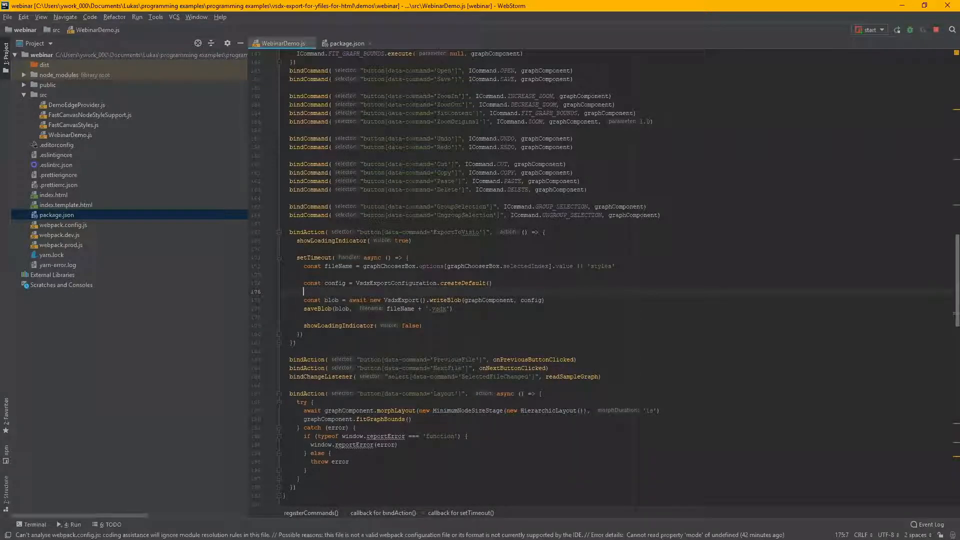
Add lines referencing config.masterProviders and config.shapeProcessingSteps
type("config.masterProviders")
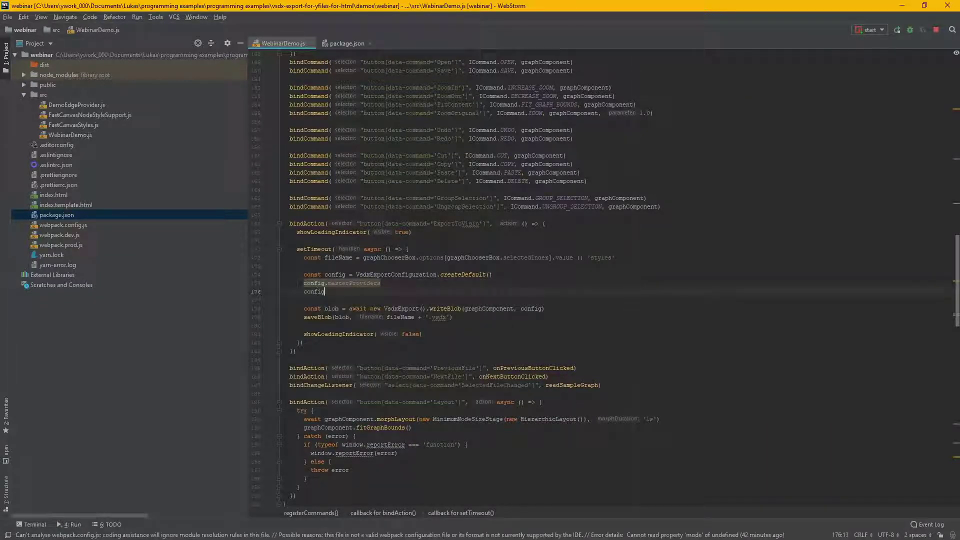
type(".shapeProcessingSteps")
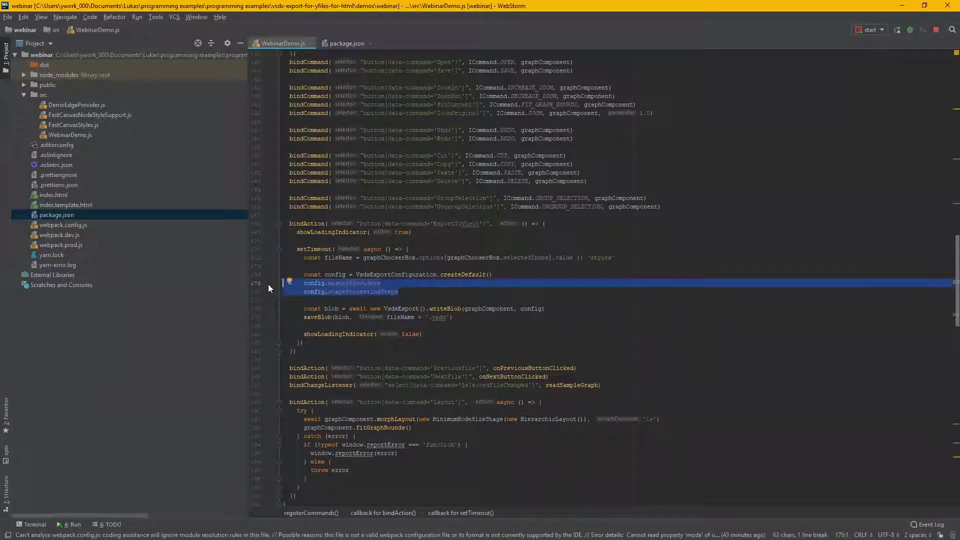
key("Delete")
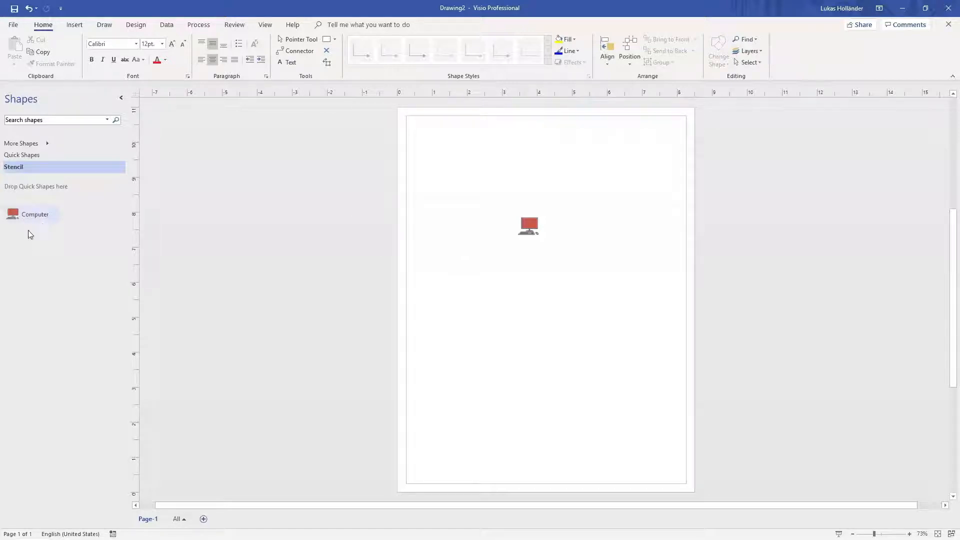
mouse_move(27, 218)
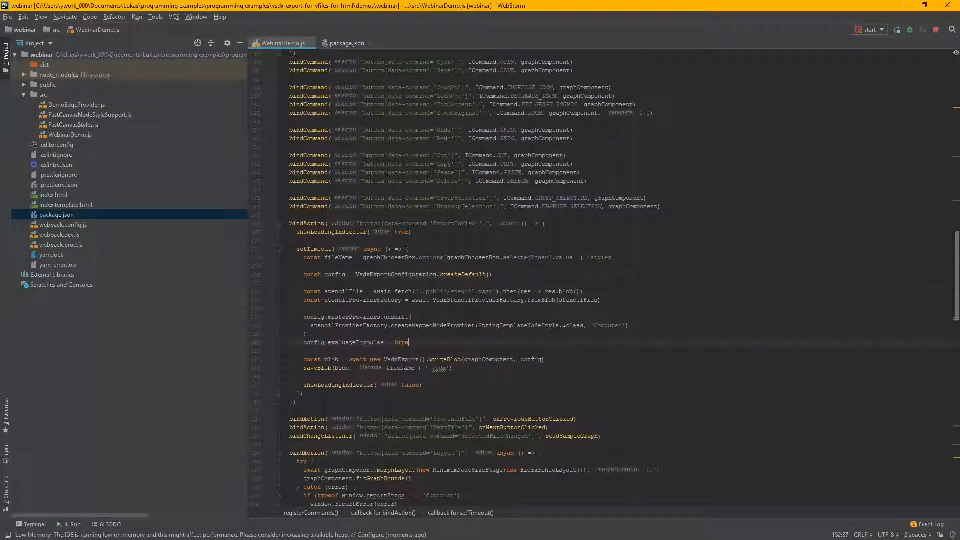
scroll("down", 3)
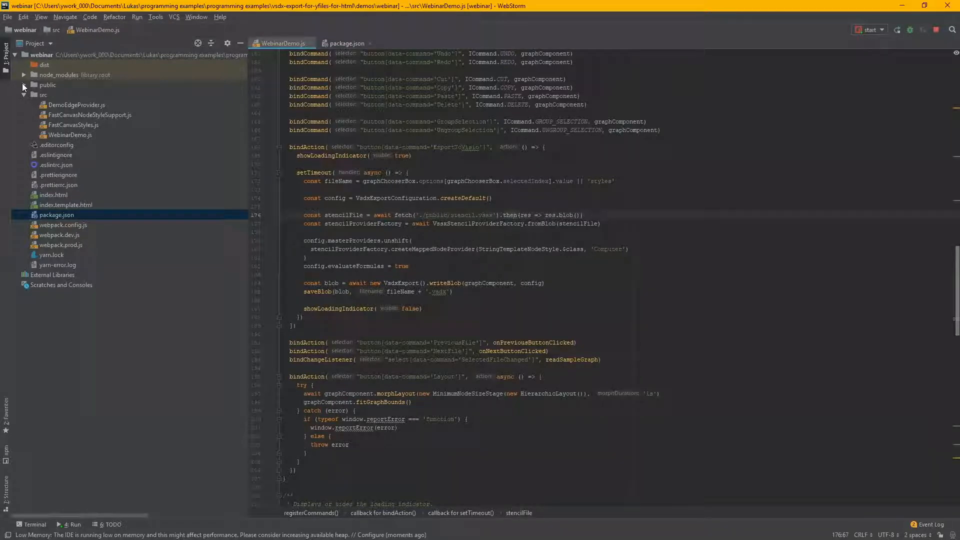
left_click(24, 85)
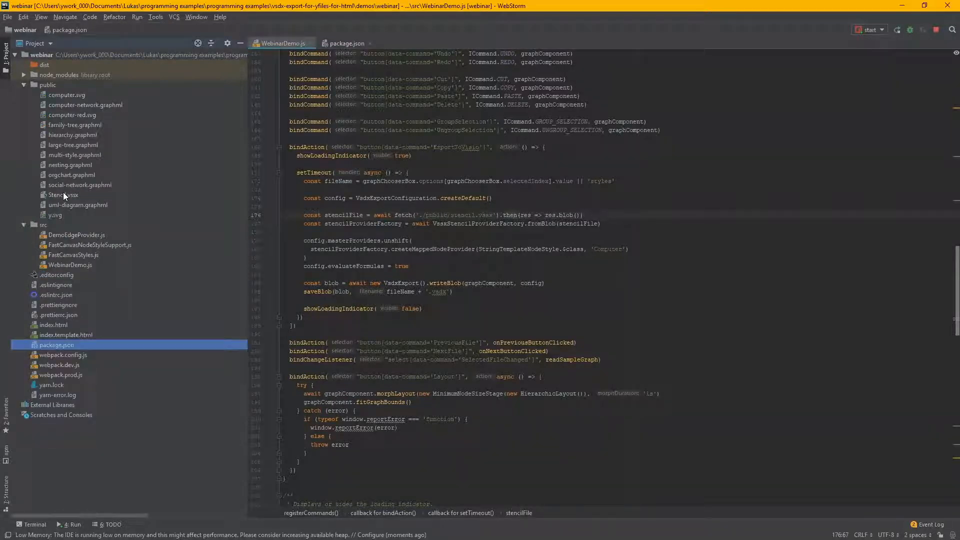
left_click(62, 195)
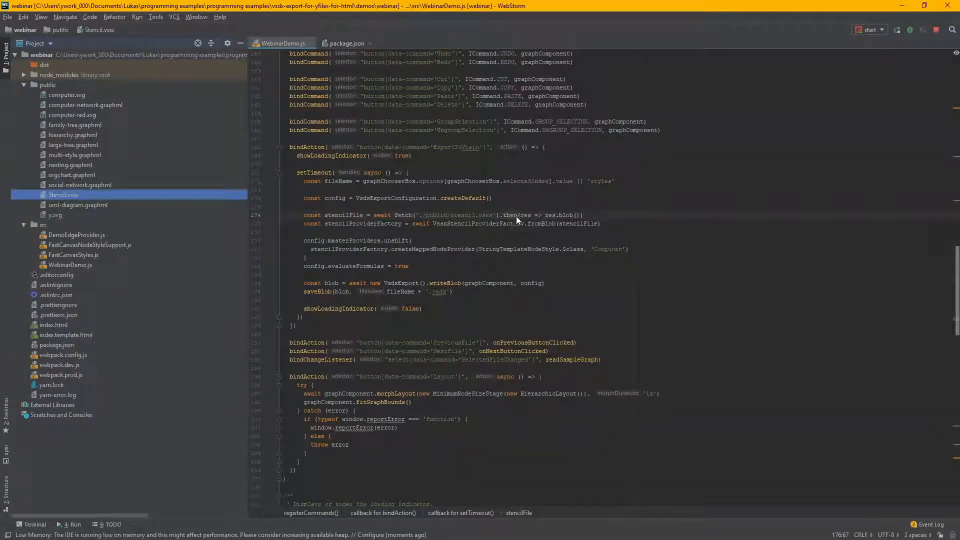
left_click(349, 215)
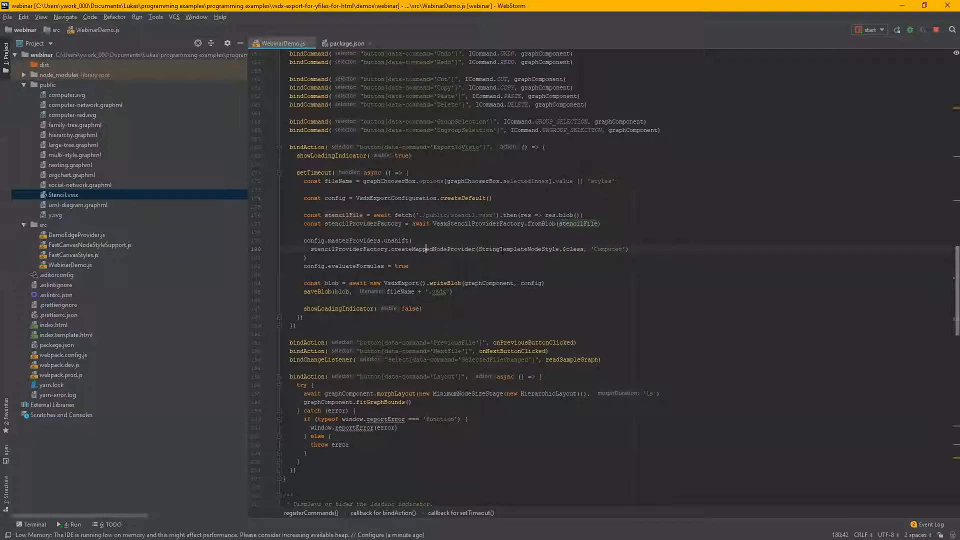
double_click(609, 249)
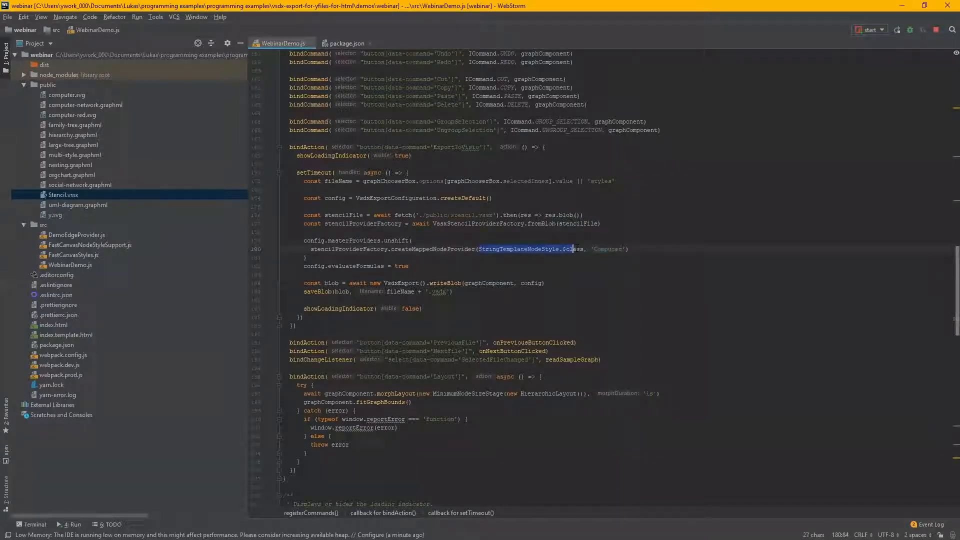
left_click(568, 249)
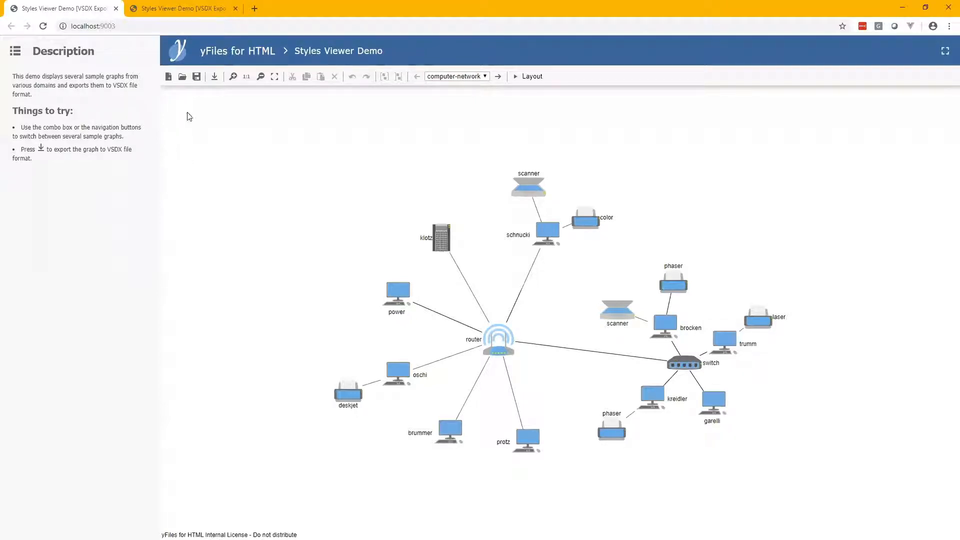
Re-export the computer-network graph to VSDX and open the downloaded file
left_click(214, 76)
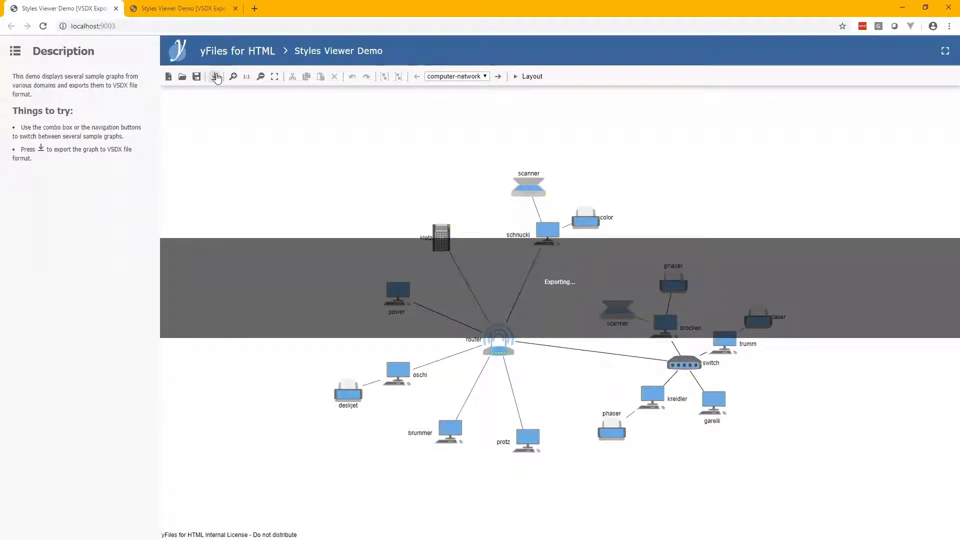
left_click(214, 76)
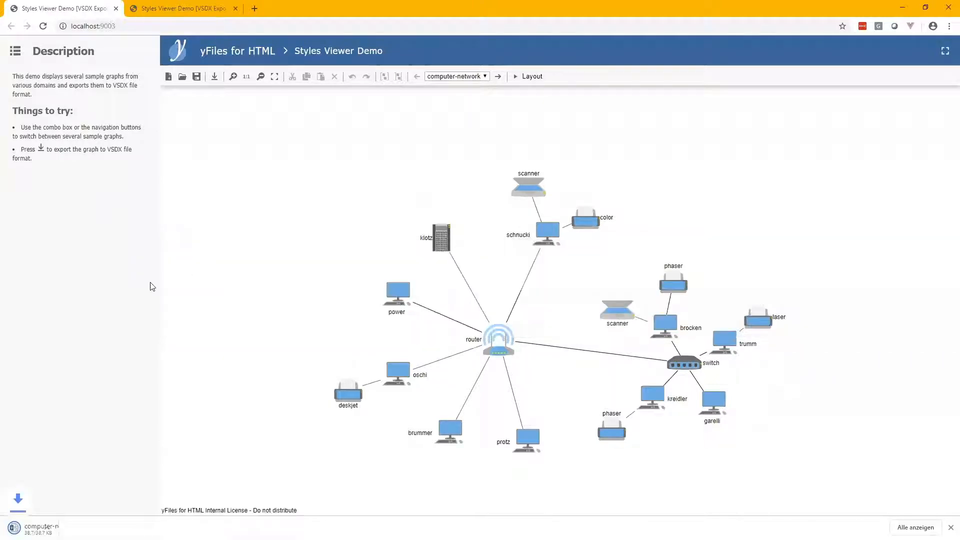
left_click(214, 77)
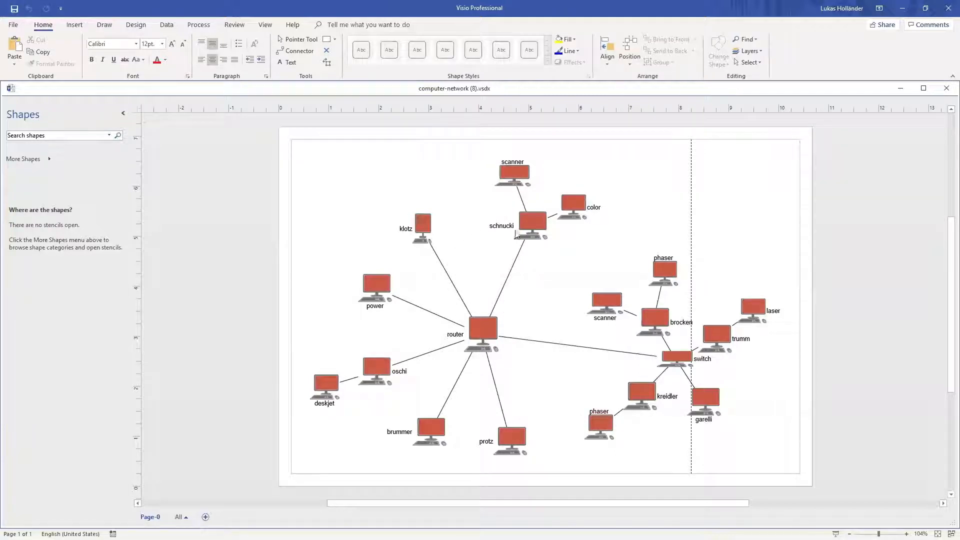
mouse_move(718, 14)
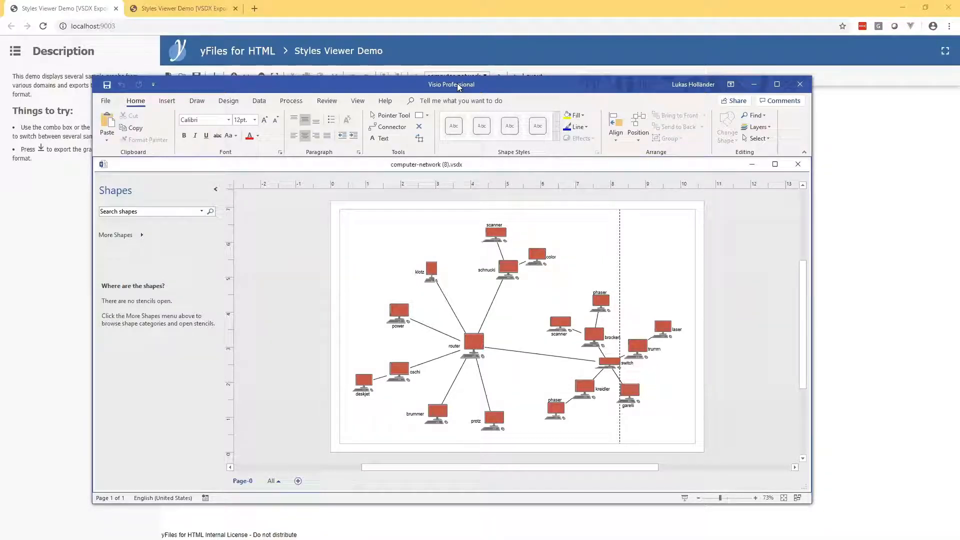
Move the Visio window to inspect the red Computer diagram, then close Visio
left_click(799, 83)
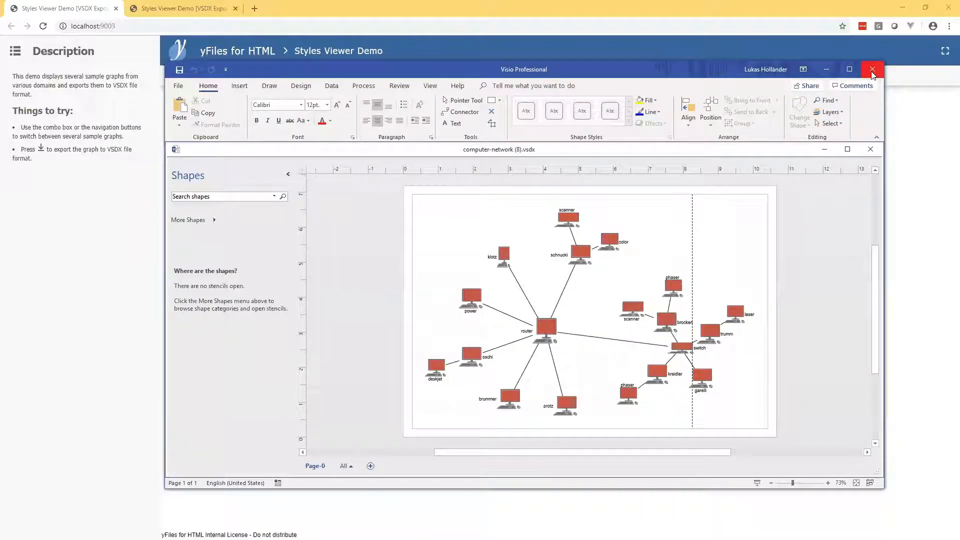
left_click(873, 69)
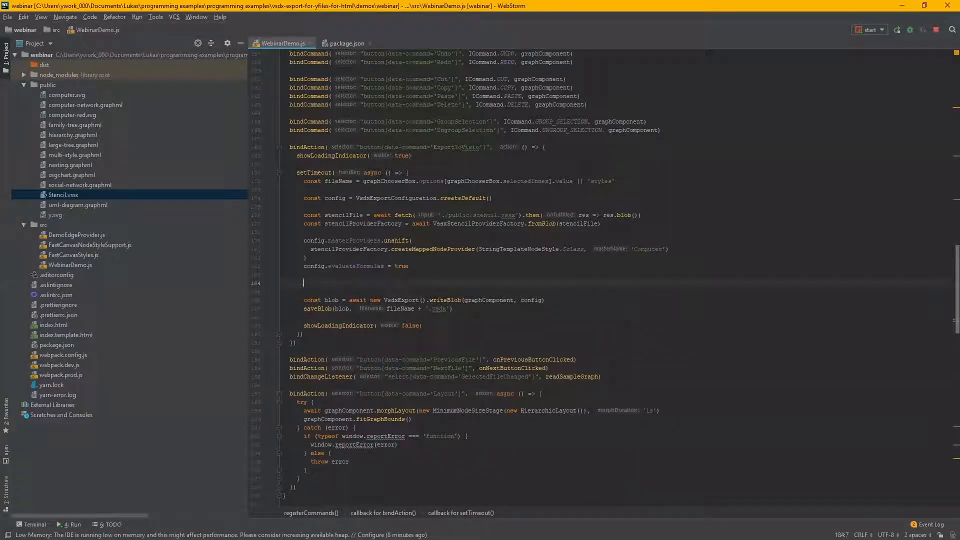
Add config.addExportFinishedListener with an empty visioPackage => { } callback
type("config.")
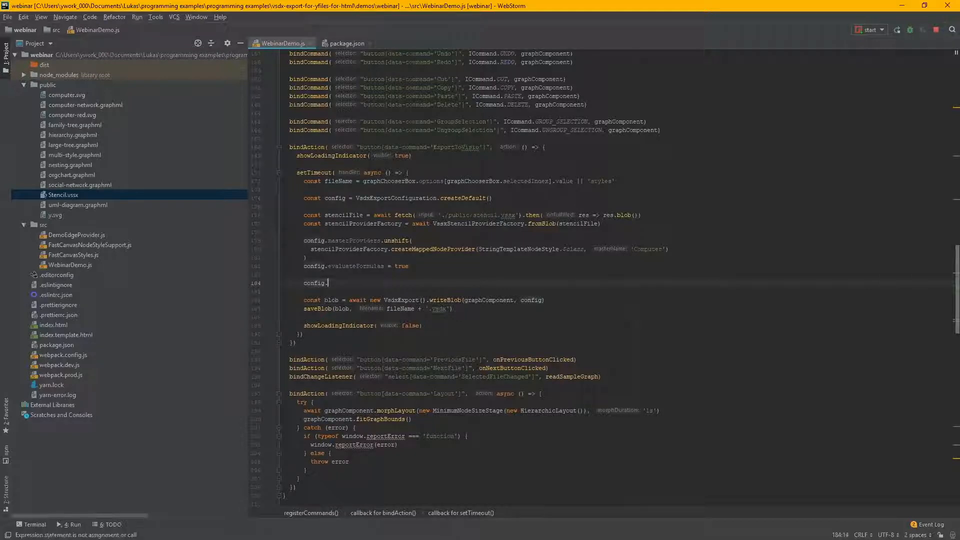
type("addExportFinishedListener(")
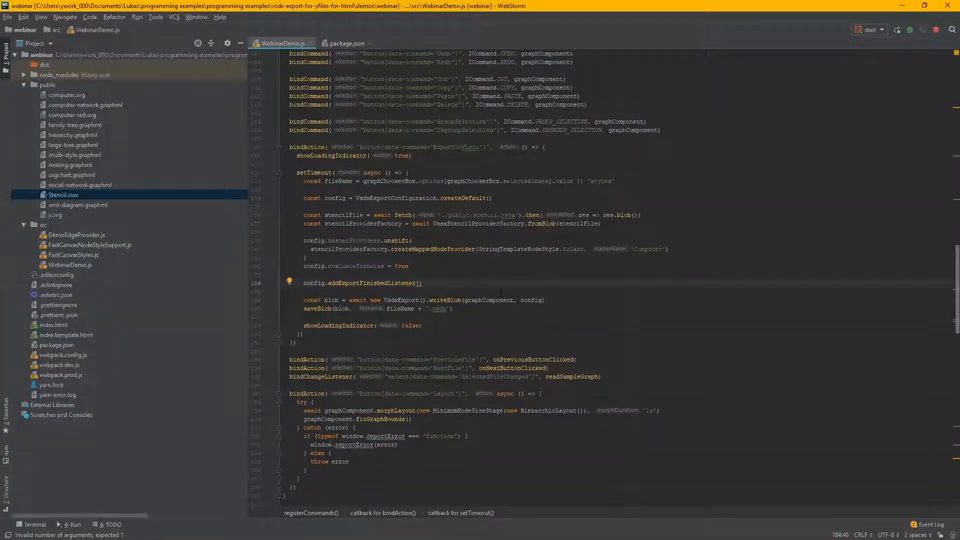
type("visioPack")
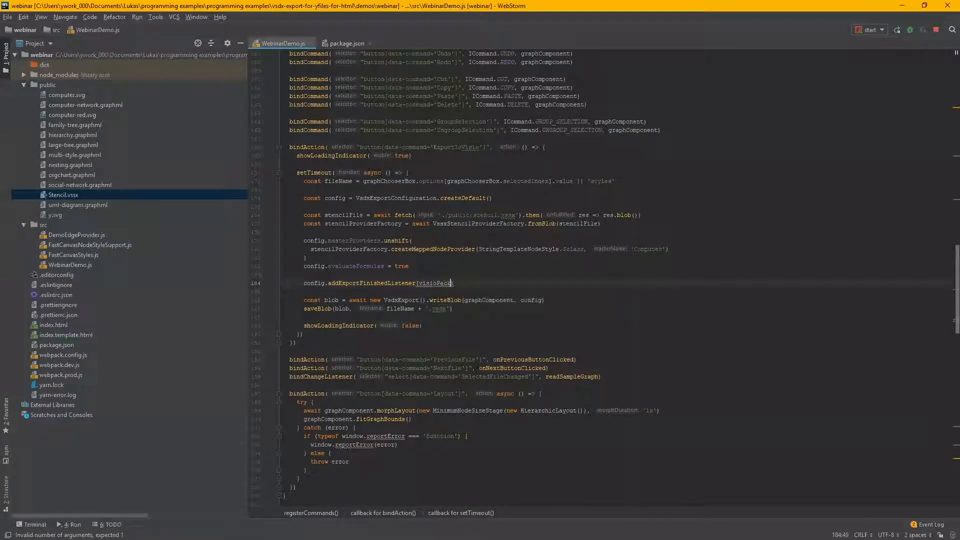
type("visioPackage =")
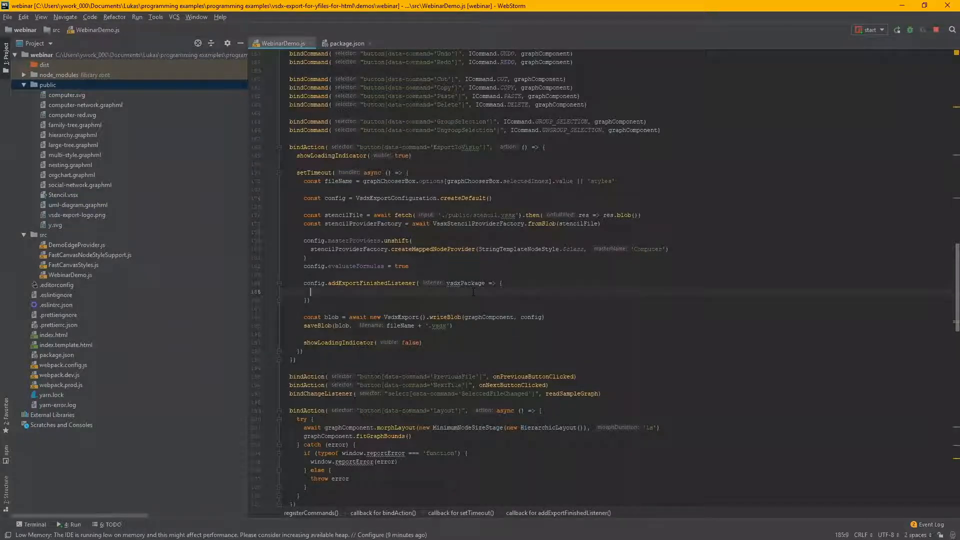
scroll("down", 3)
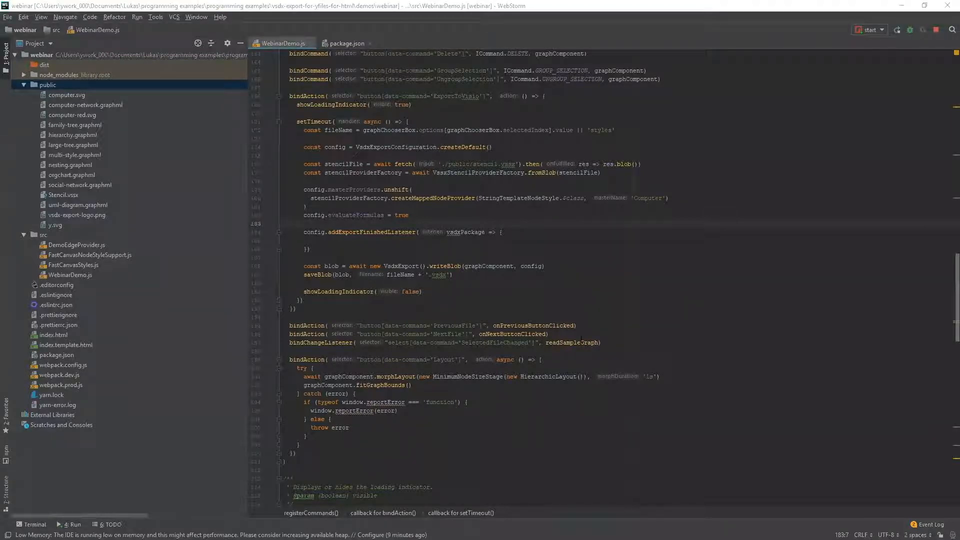
Insert const { format, data } = await ImageUtils.fetchImageData(url) above the listener
type("const { format, data } = await ImageUtils.fetchImageData(url)")
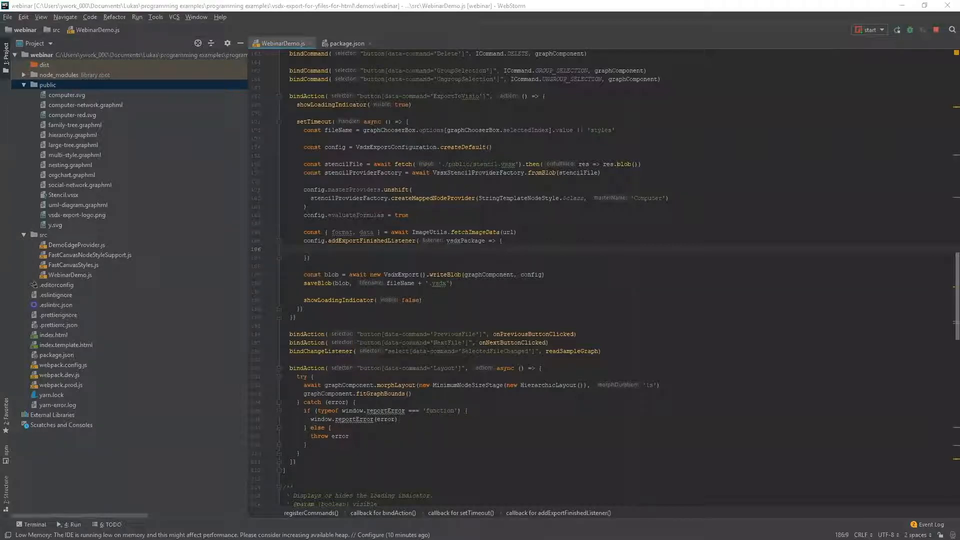
Declare the first-page constant, then start a 'const width =' line below foreignData
type("const page = vsdxPackage.pages.firstOrDefault()")
type("imageShape.foreignData = vsdxPackage.media.createImage(format, data)")
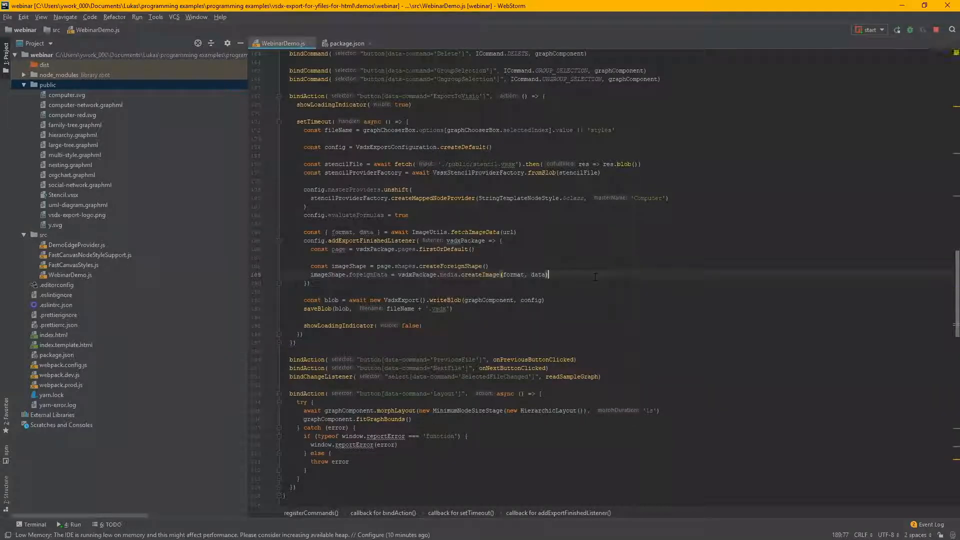
key("Enter")
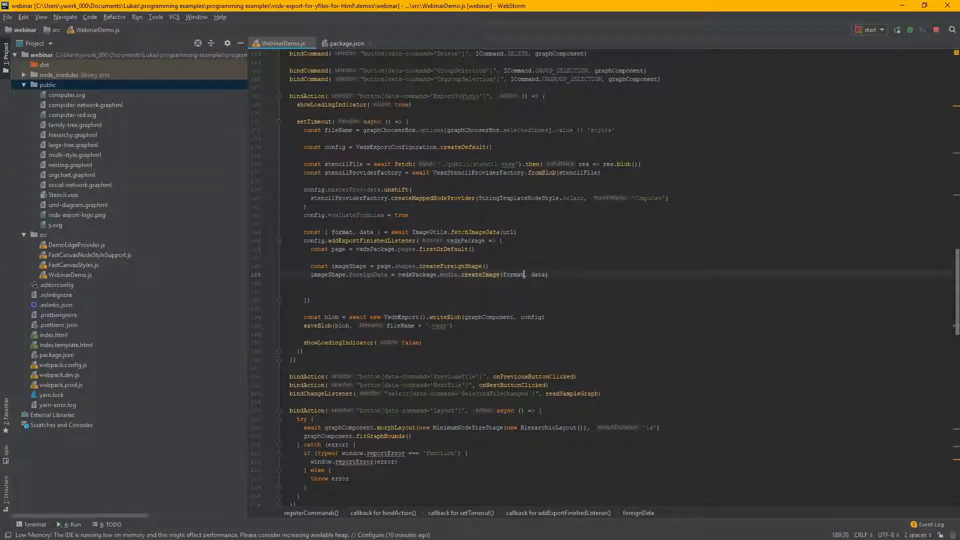
double_click(512, 274)
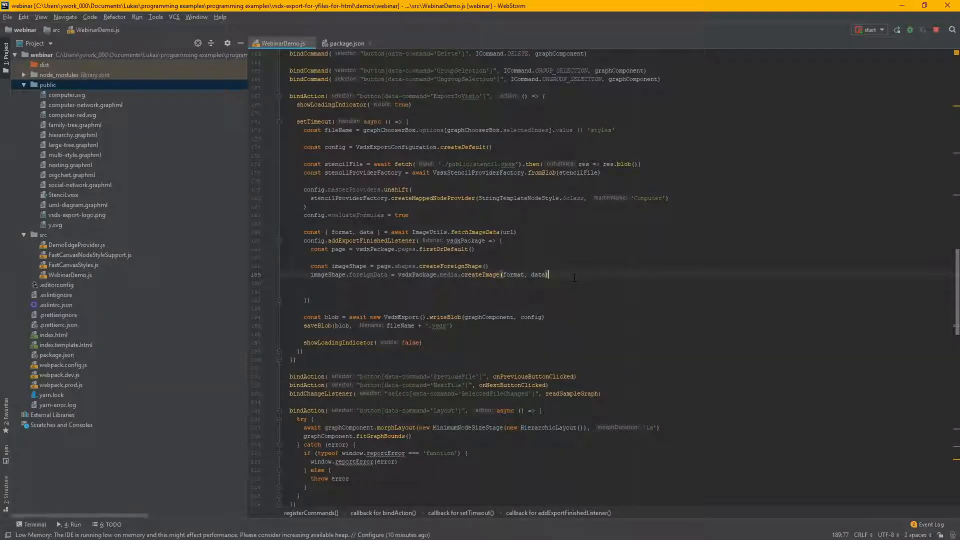
double_click(538, 274)
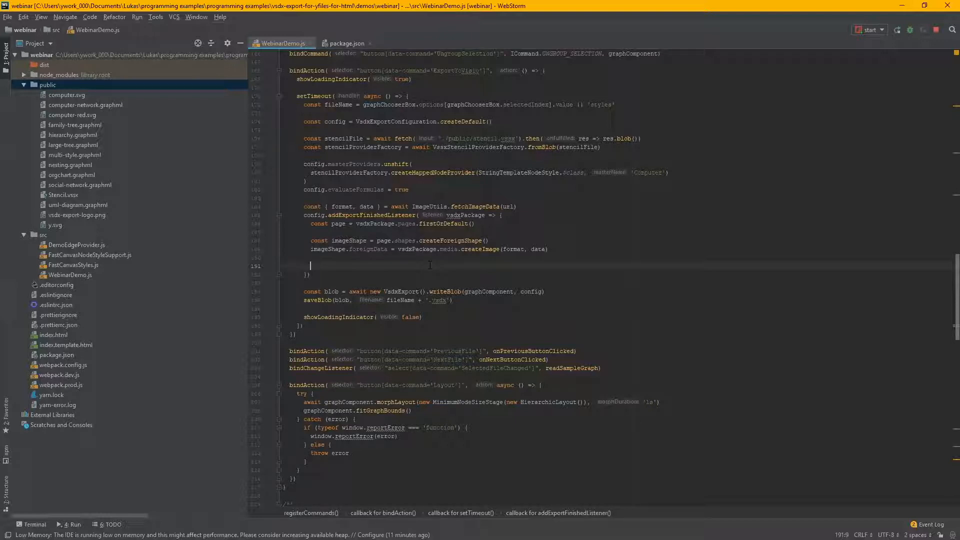
type("const")
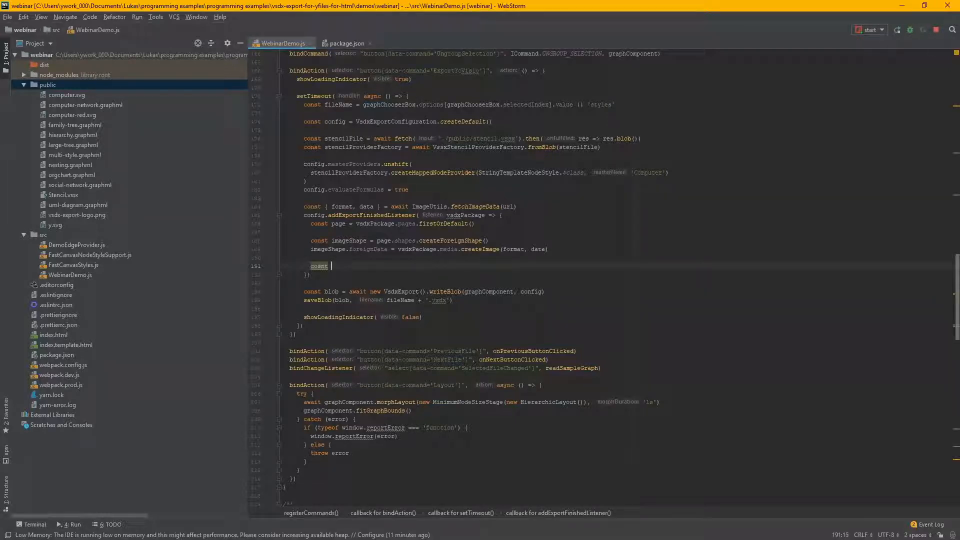
type("w")
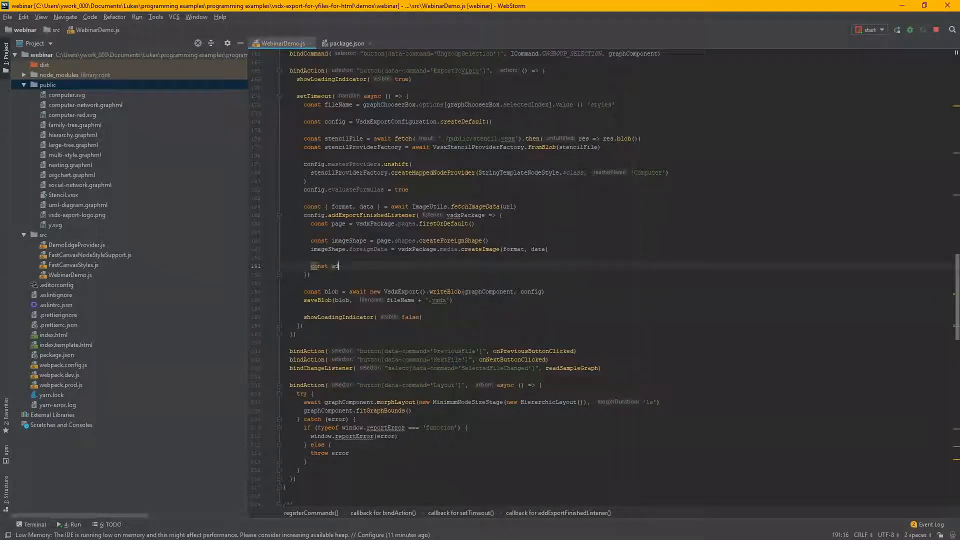
type("idth =")
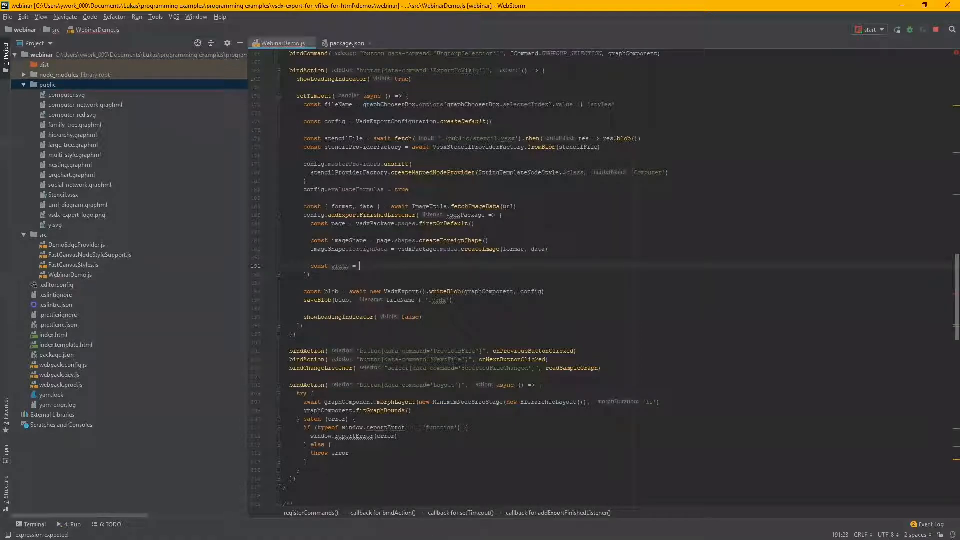
Check that vsdx-export-logo.png is 300x94 pixels, then go back to WebDemo.js
double_click(76, 215)
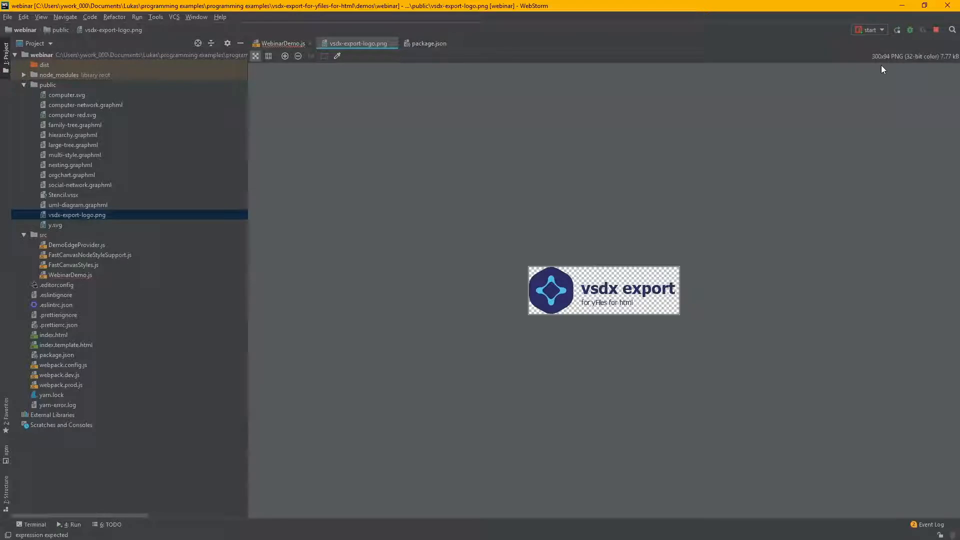
left_click(282, 43)
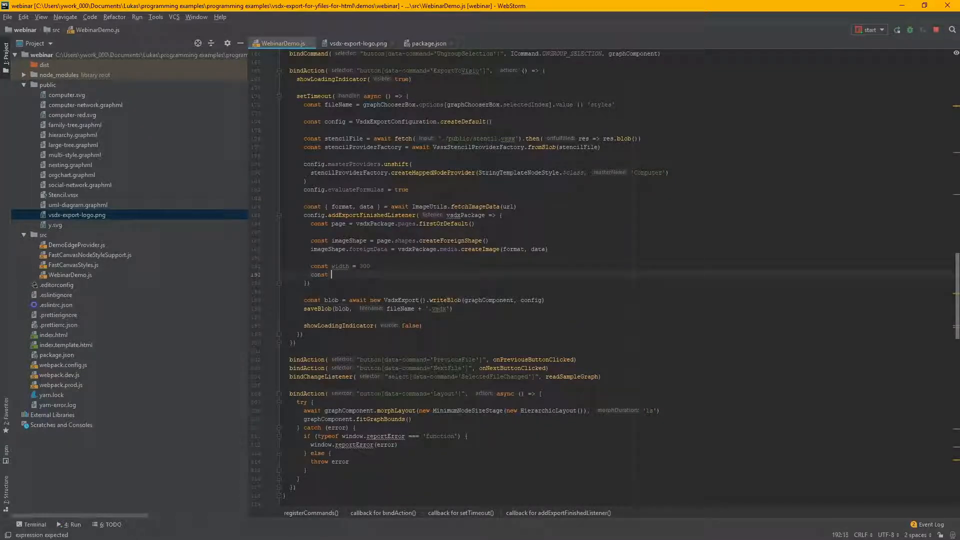
Add height 94 and wrap both sizes in a toInches helper dividing by 96
type("height = 94")
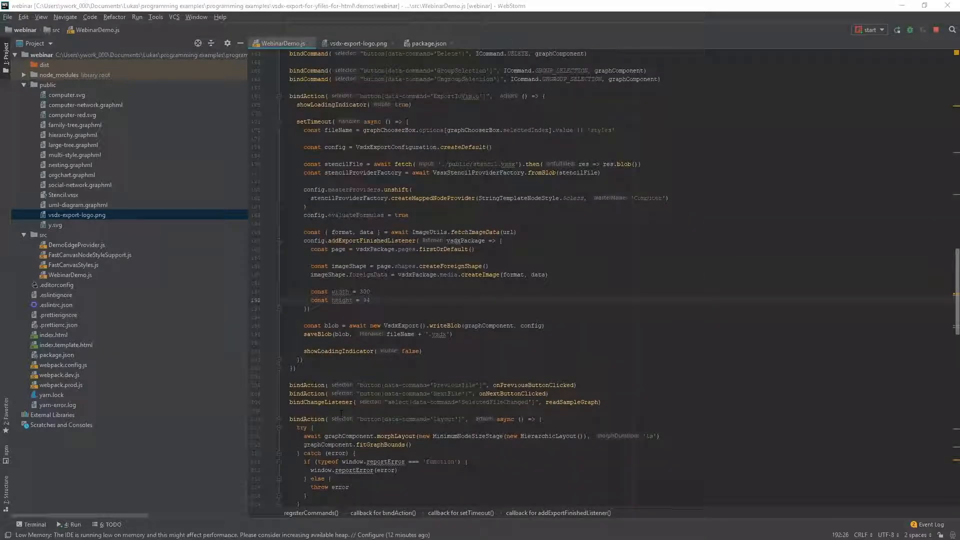
scroll("down", 3)
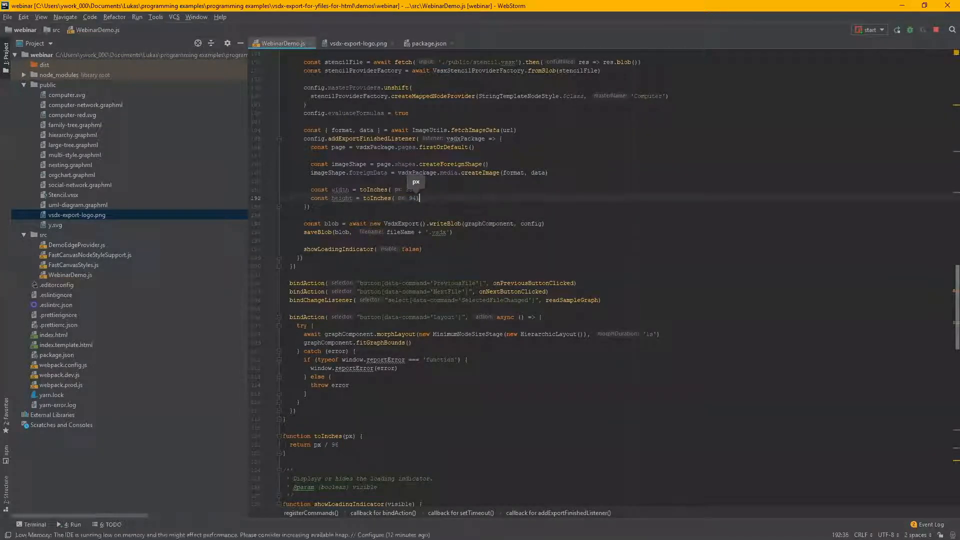
key("Enter")
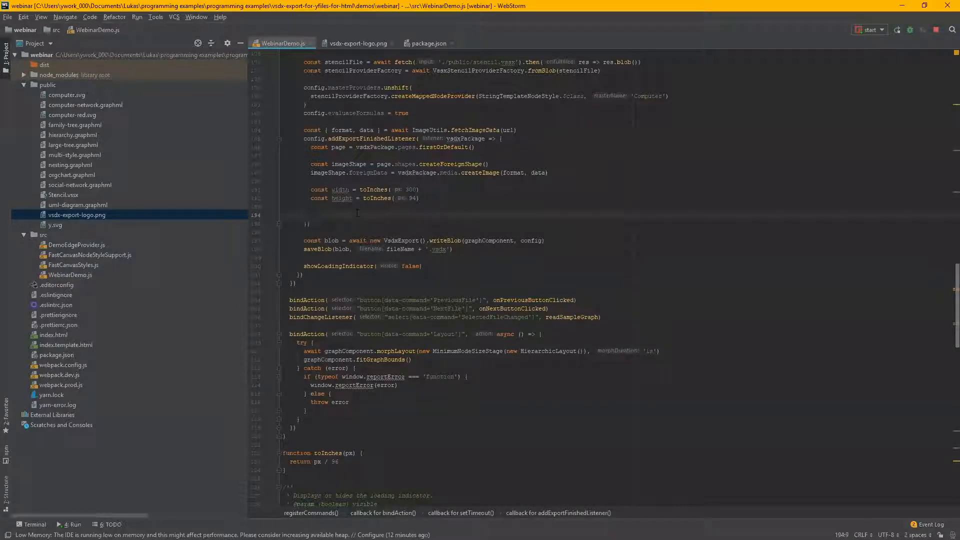
Write imageShape.width = Value.scalar(width) and begin the matching imageShape.height assignment
type("imageShape.")
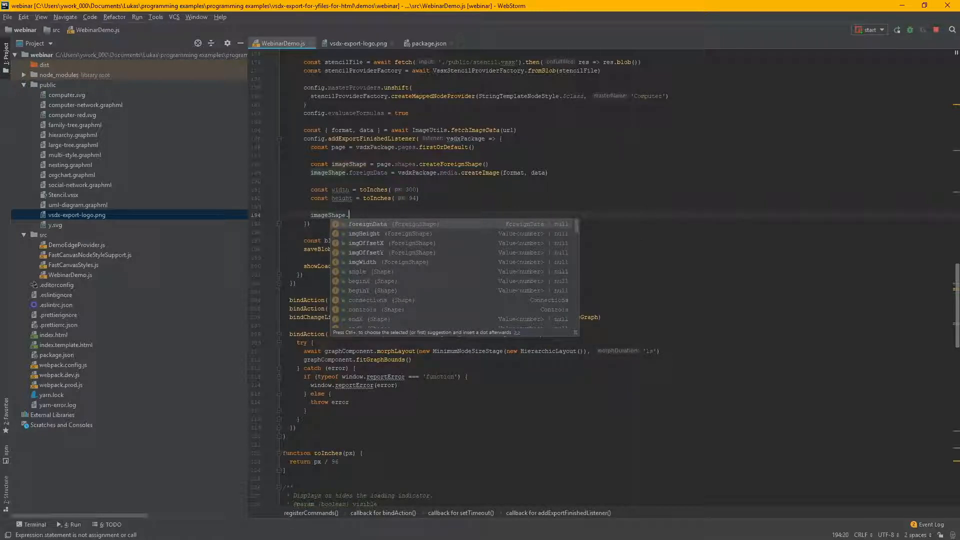
type("width = Value")
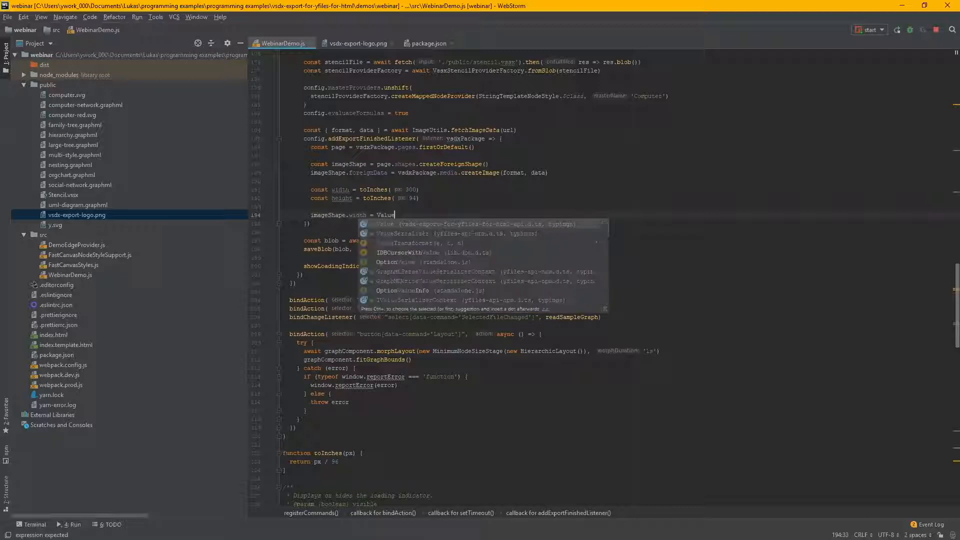
type(".scalar(")
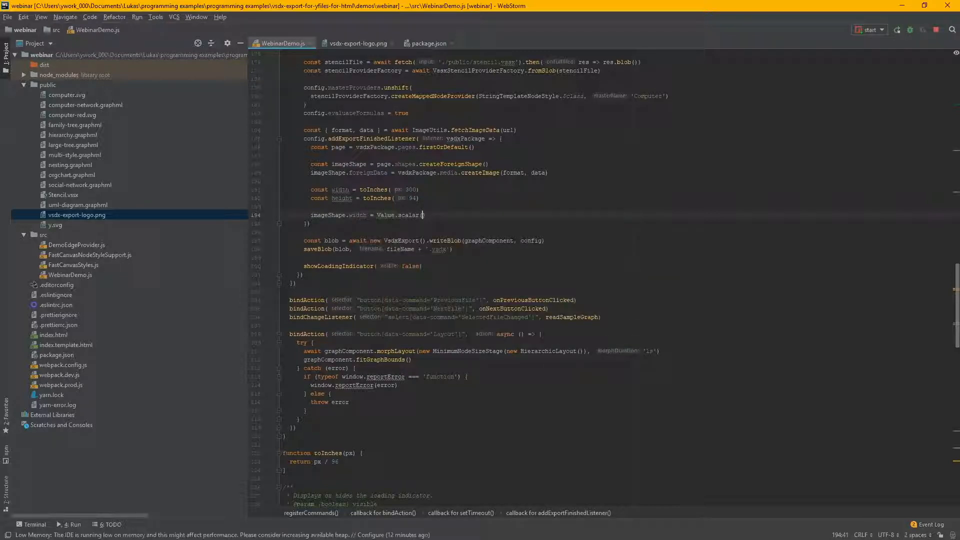
type("width")
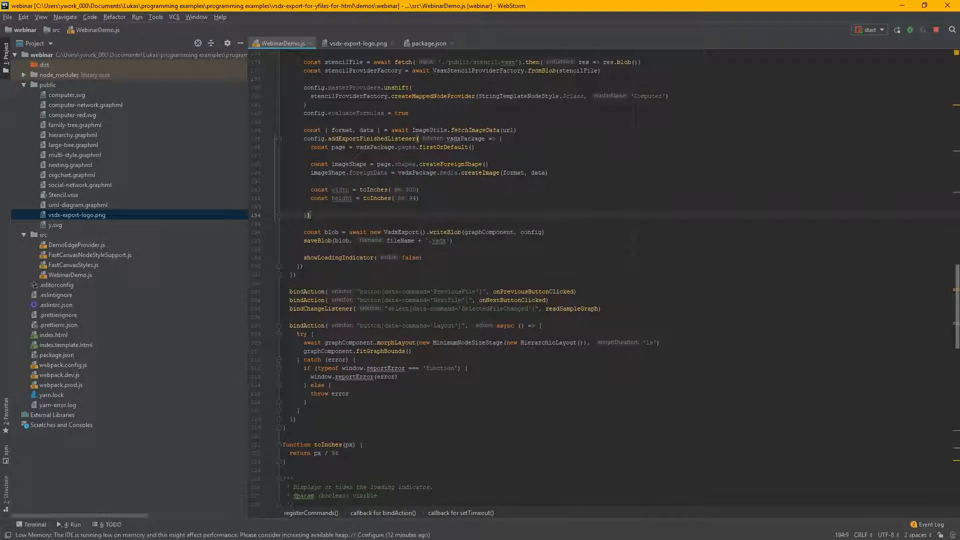
type("imageShape.width = Value.scalar(width)")
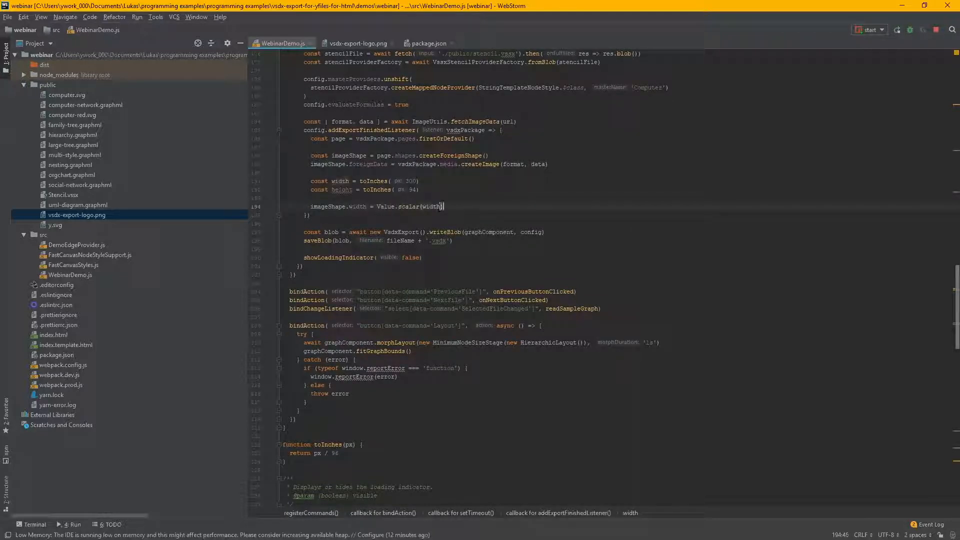
type("ima")
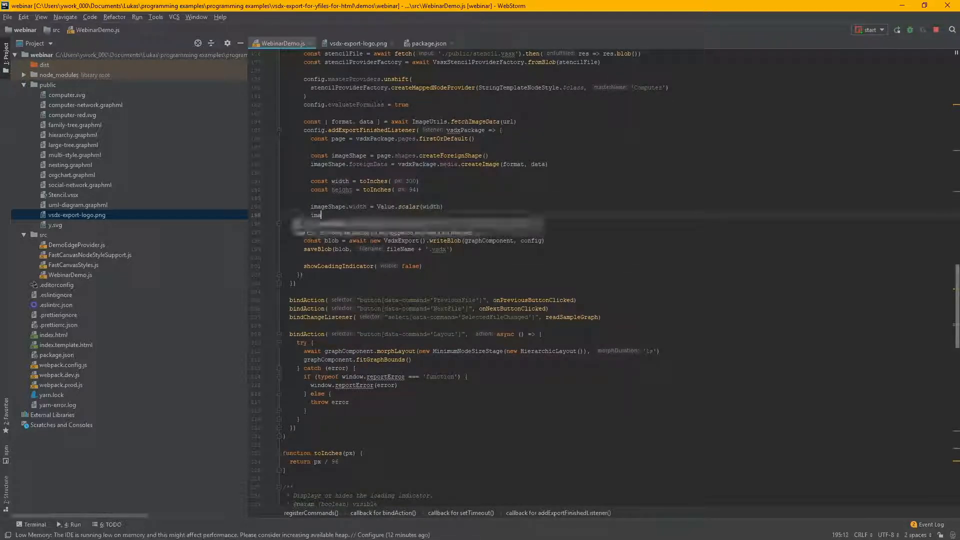
type(".")
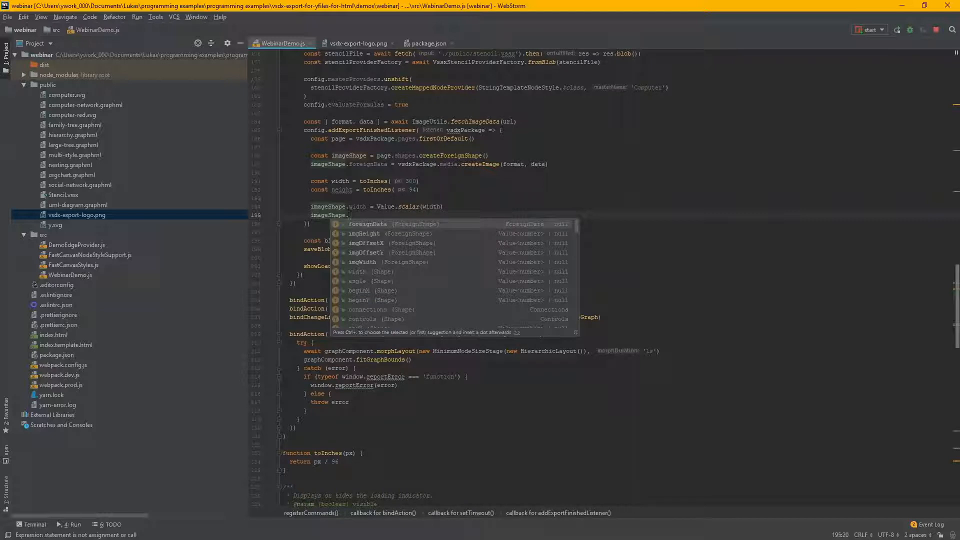
type("hi")
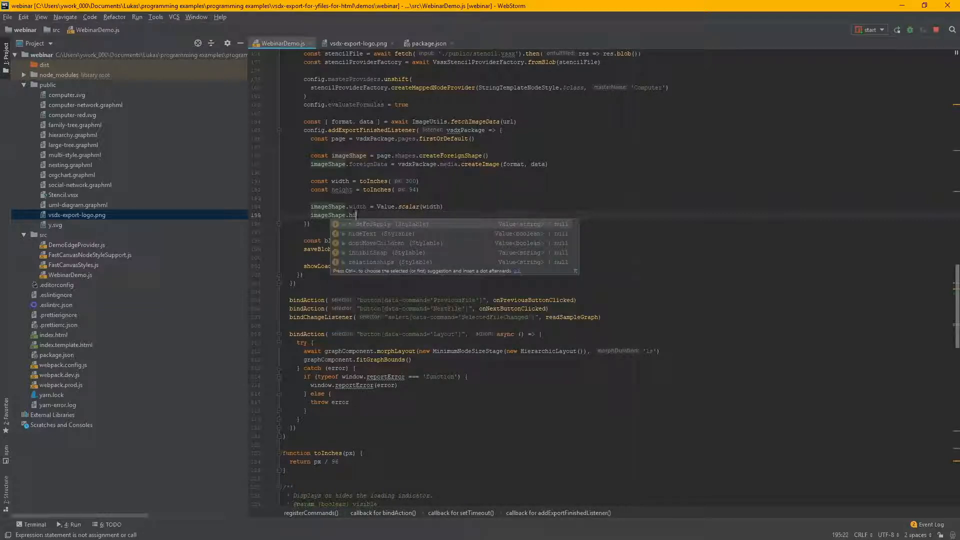
type("eight = Value.scalar(")
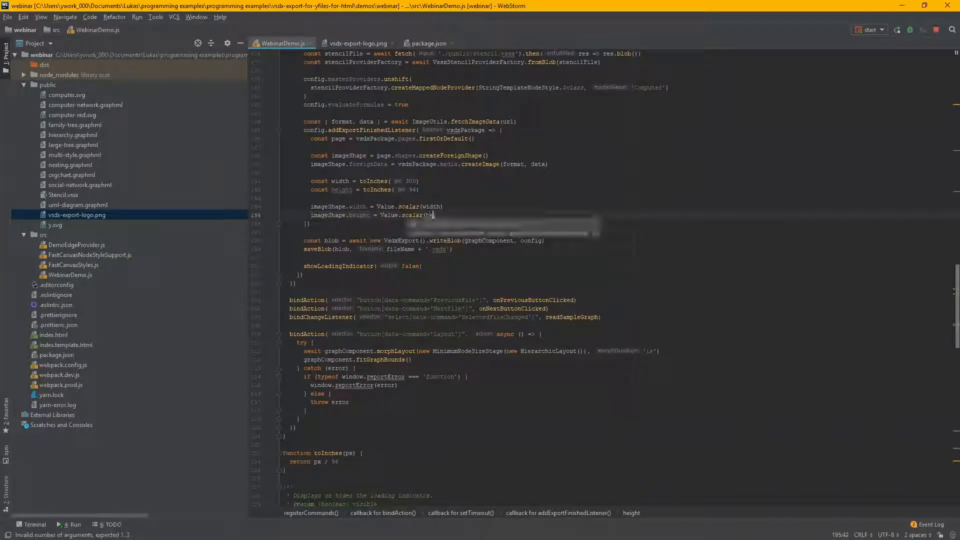
Finish the height assignment, test-export to VSDX, and dismiss the undefined url error
type("height")
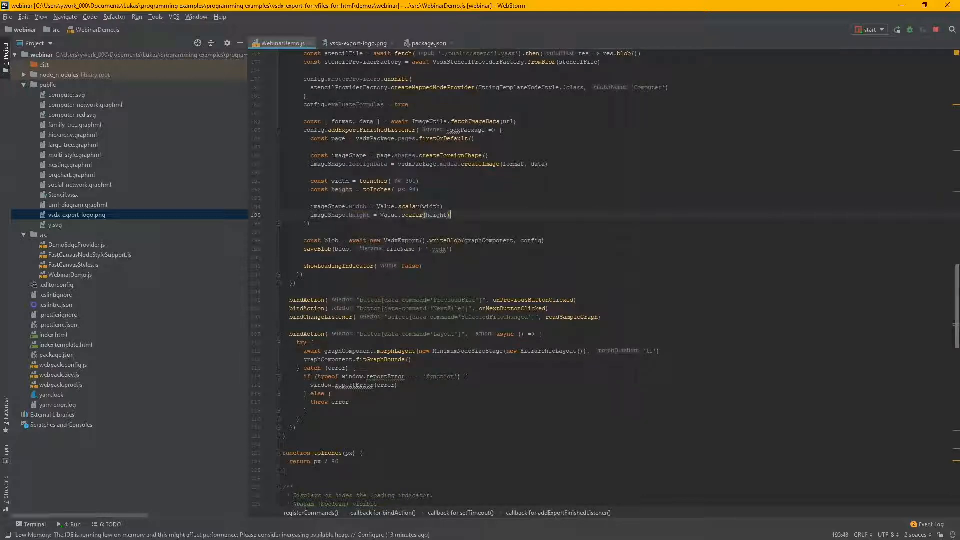
key("Enter")
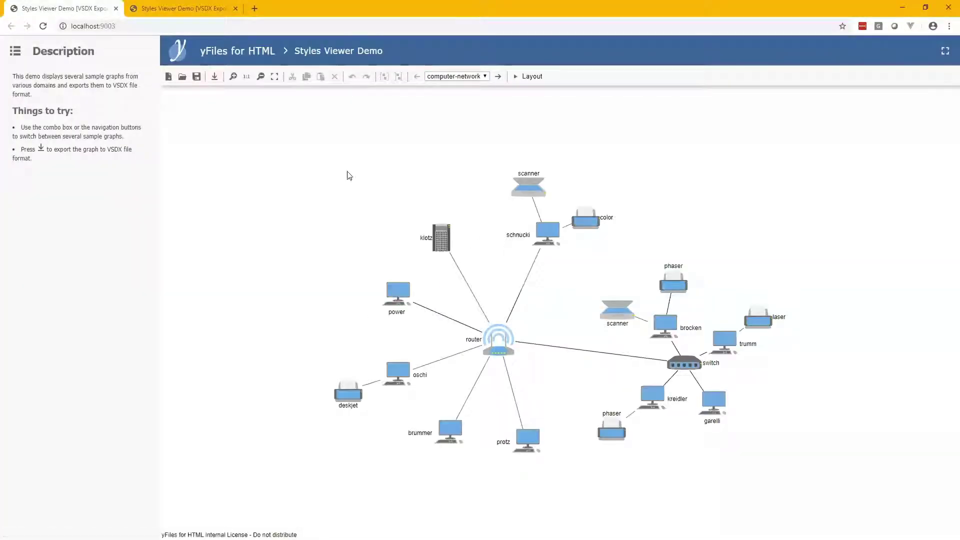
left_click(215, 76)
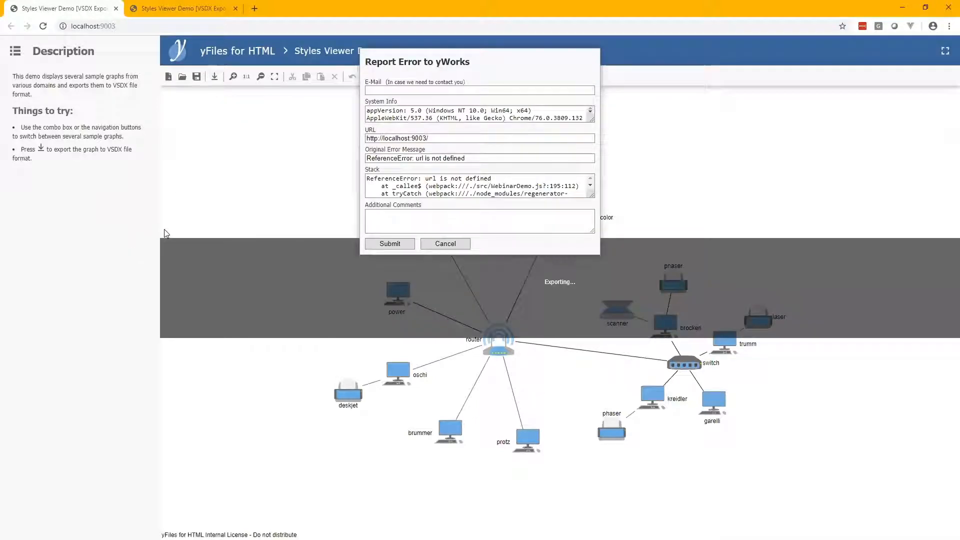
left_click(445, 243)
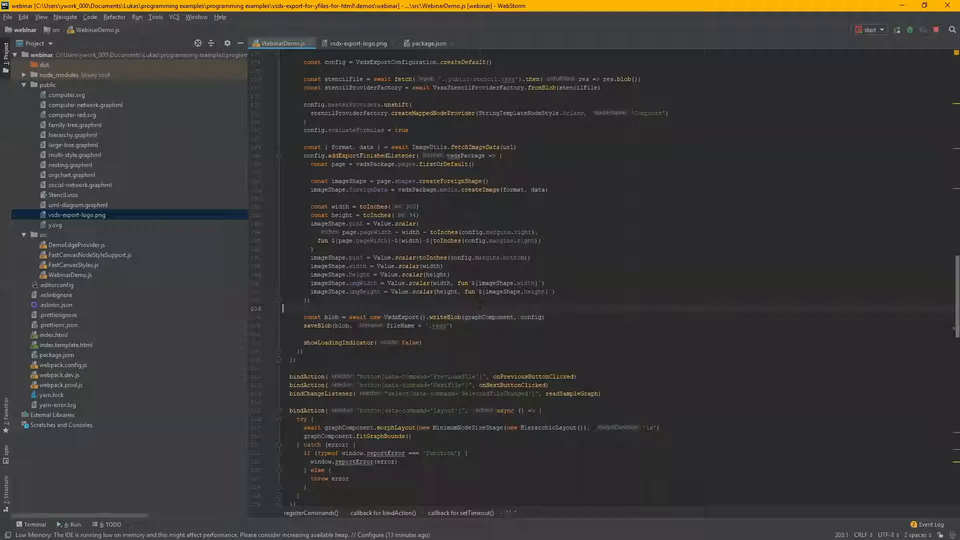
Point the logo image fetch at a path under ./public instead of url
scroll("down", 3)
type("'./public/'")
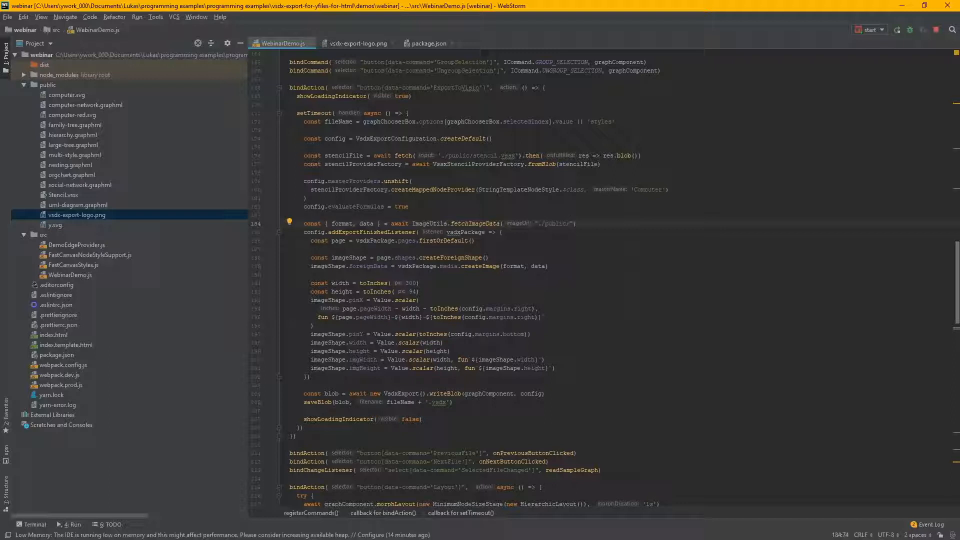
left_click(76, 214)
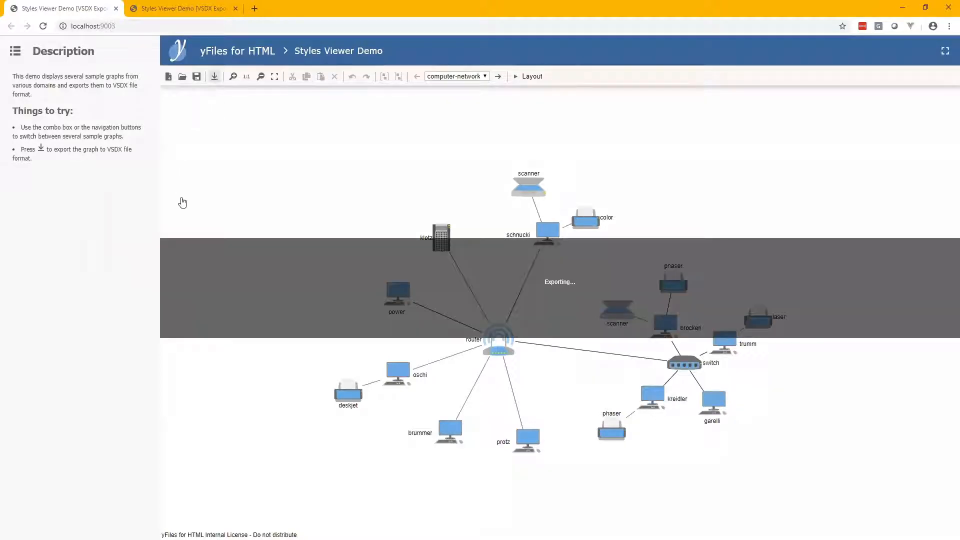
Open the downloaded computer-network .vsdx file in Visio
left_click(214, 76)
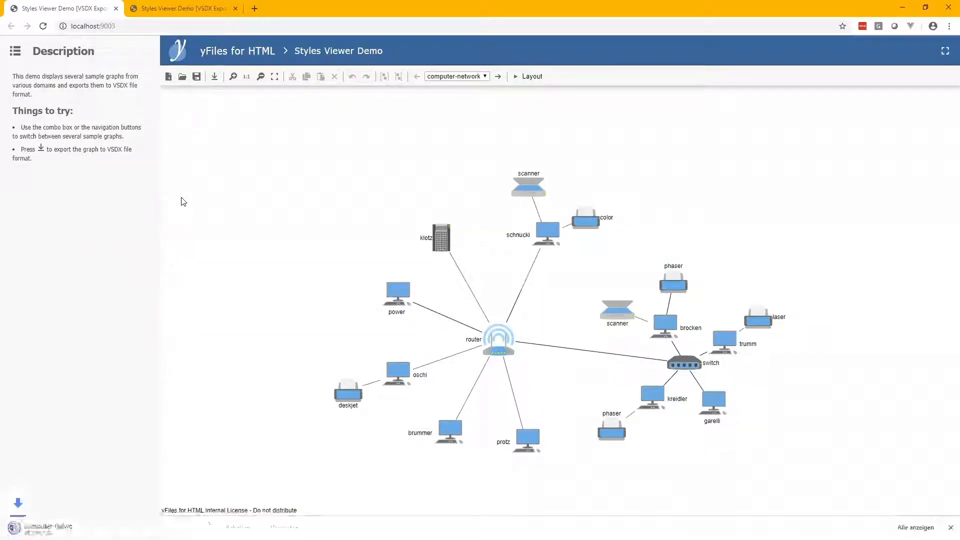
left_click(214, 76)
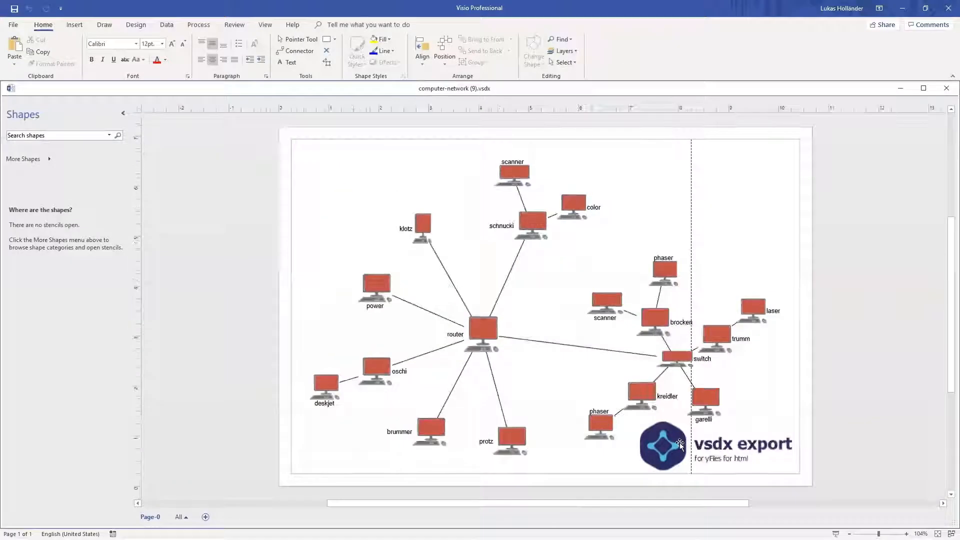
Select the logo in the page's bottom-right corner to check its size, and zoom out
left_click(663, 445)
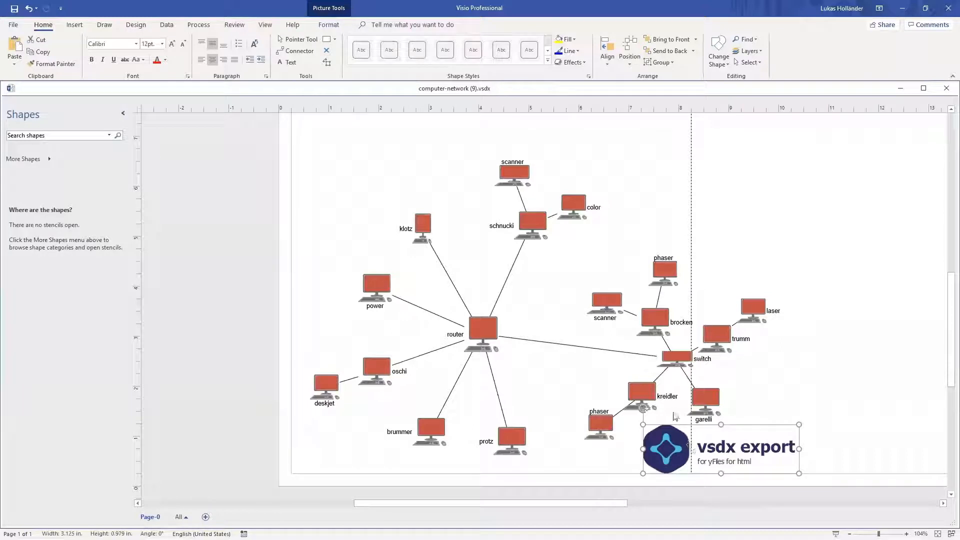
scroll("down", 3)
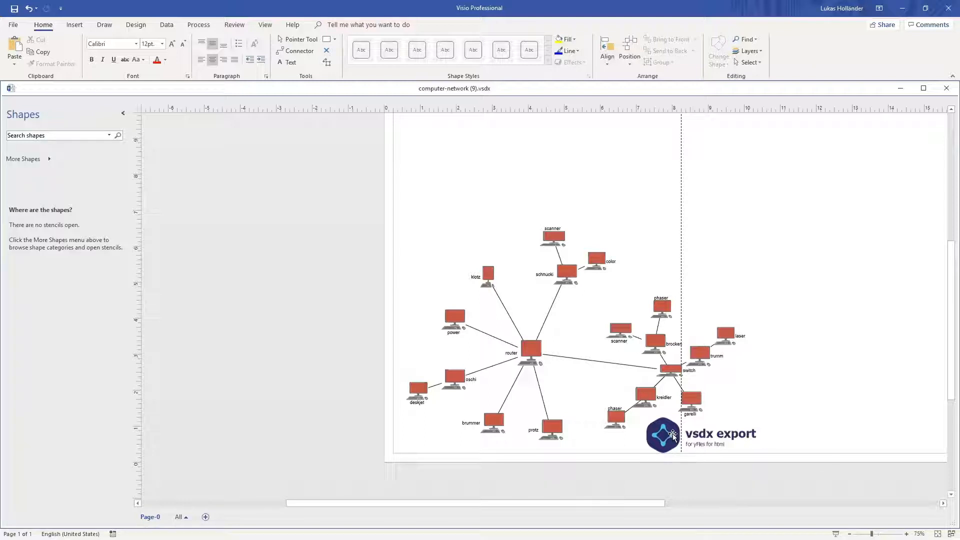
left_click(671, 435)
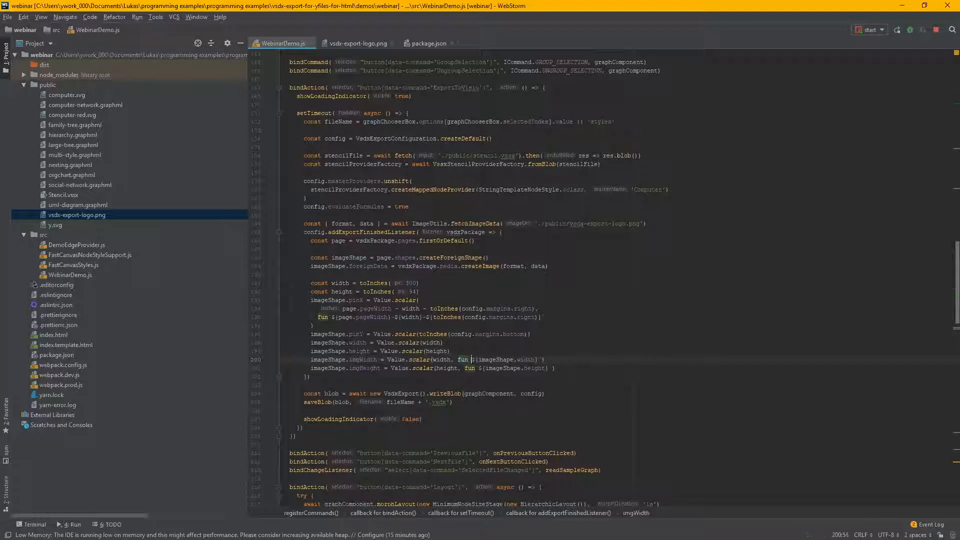
Select and adjust text within the imgWidth formula in WebinarDemo.js
left_click_drag(475, 360, 538, 359)
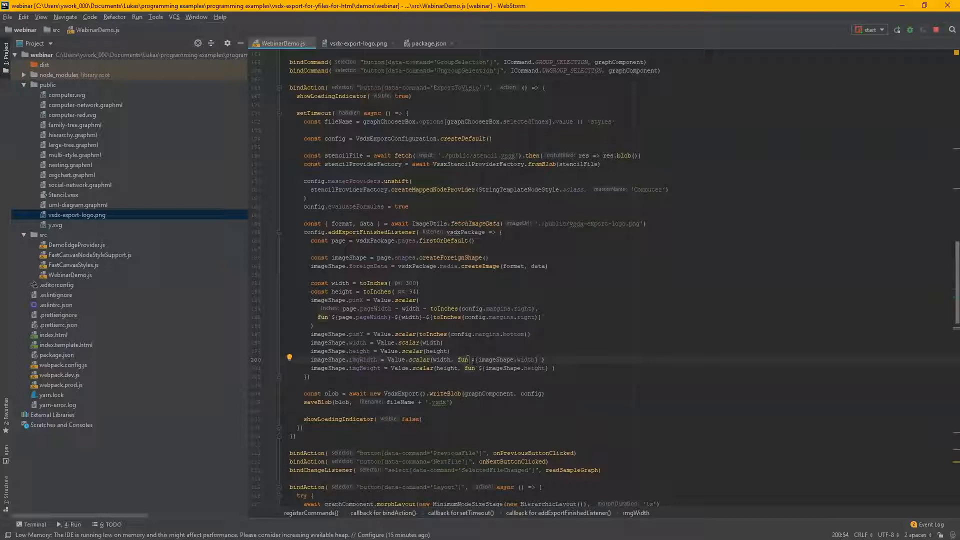
double_click(505, 359)
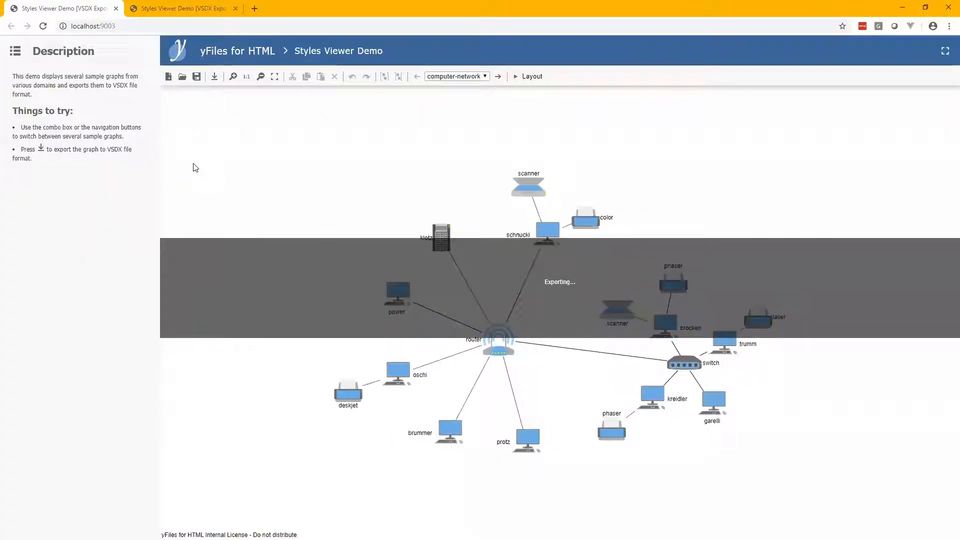
Start another VSDX export of the computer-network graph
left_click(214, 77)
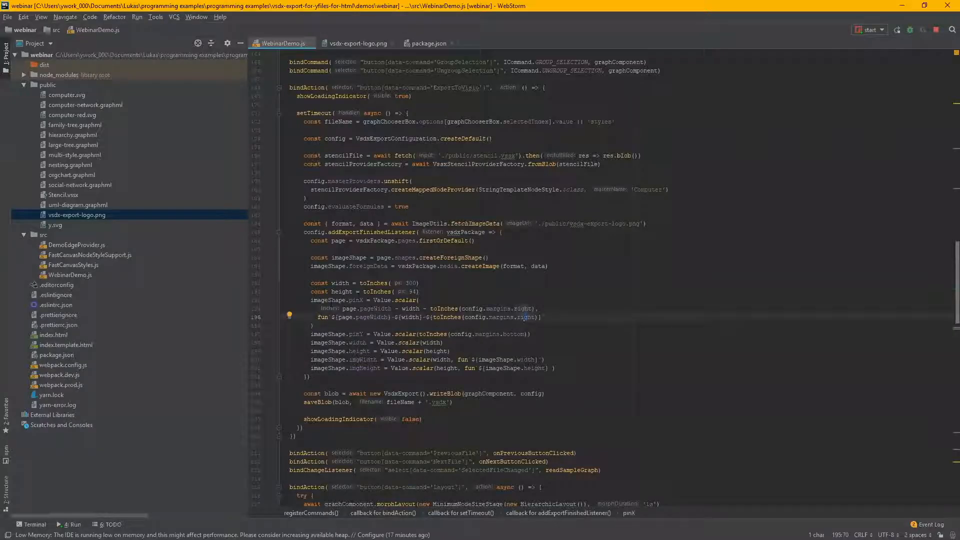
Open index.template.html, then return to WebinarDemo.js and scroll to the logo and writeBlob export handler
left_click(66, 345)
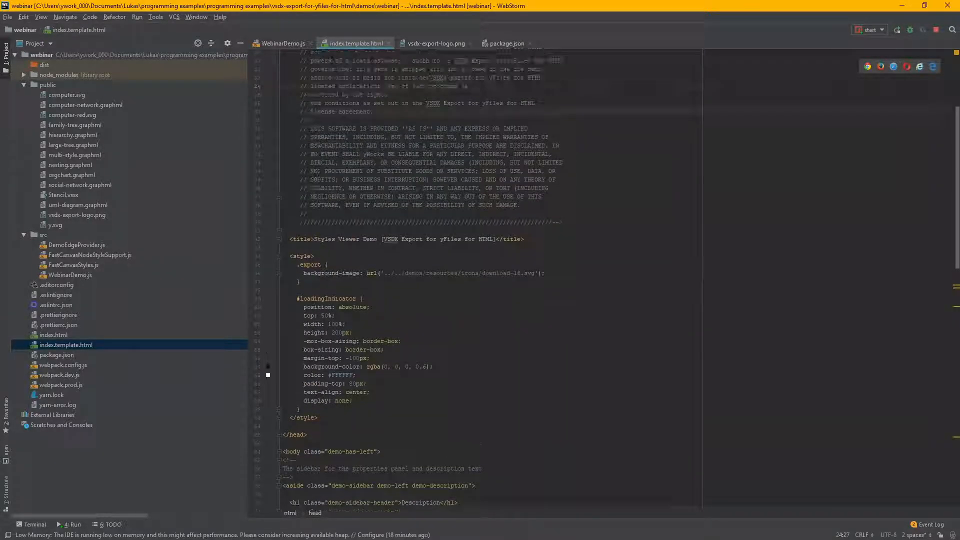
left_click(284, 42)
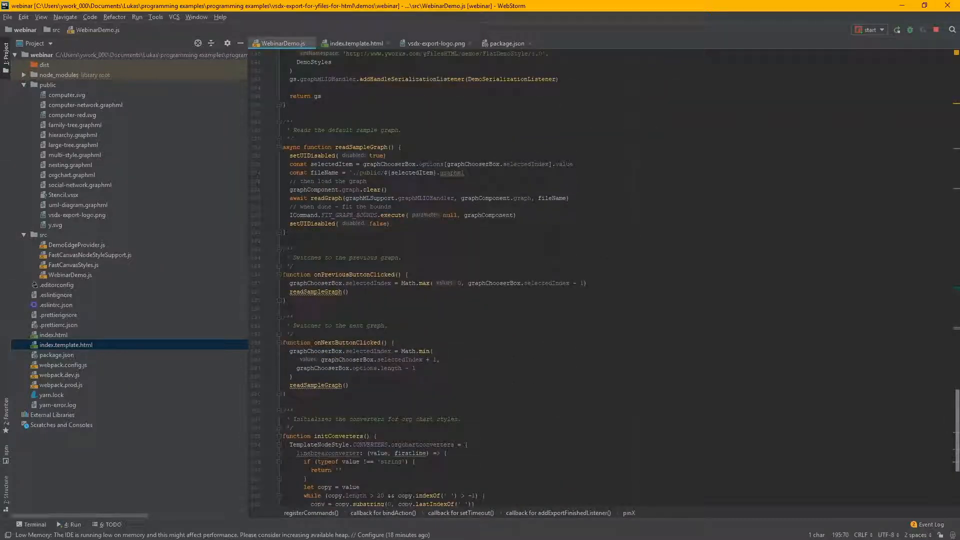
scroll("down", 3)
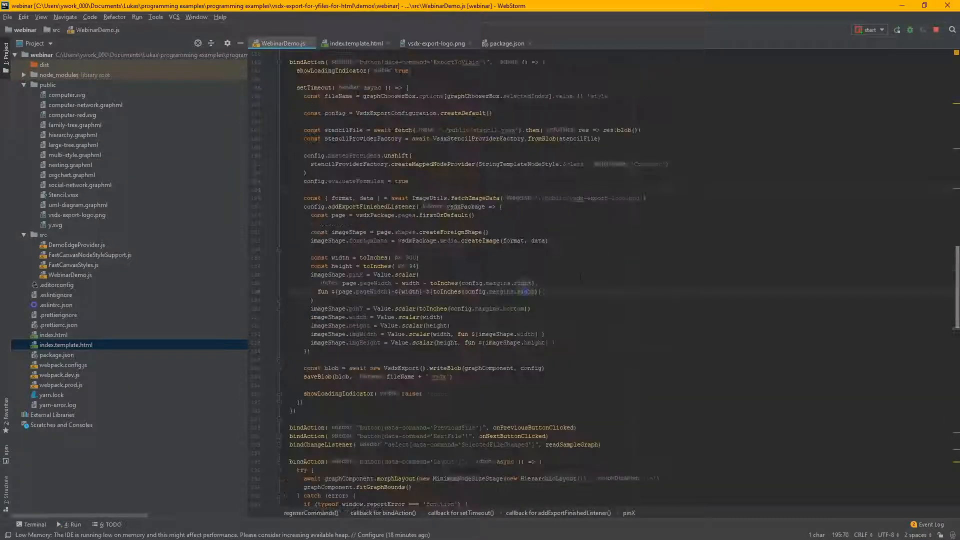